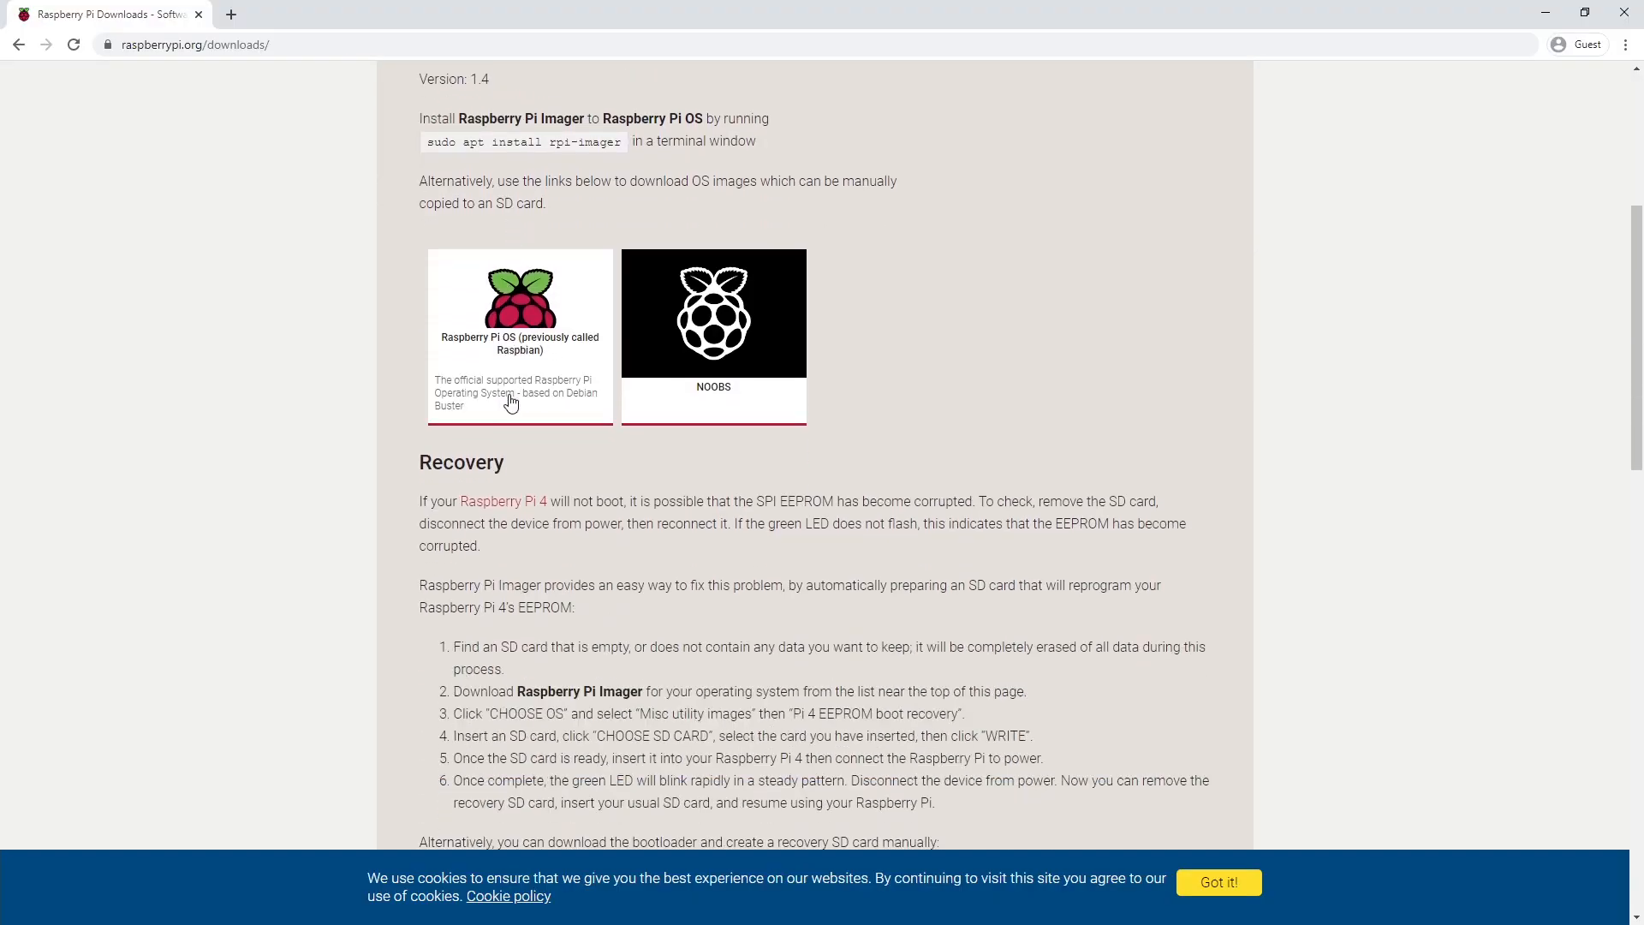
{"action": "mouse_move", "coordinate": [375, 469]}
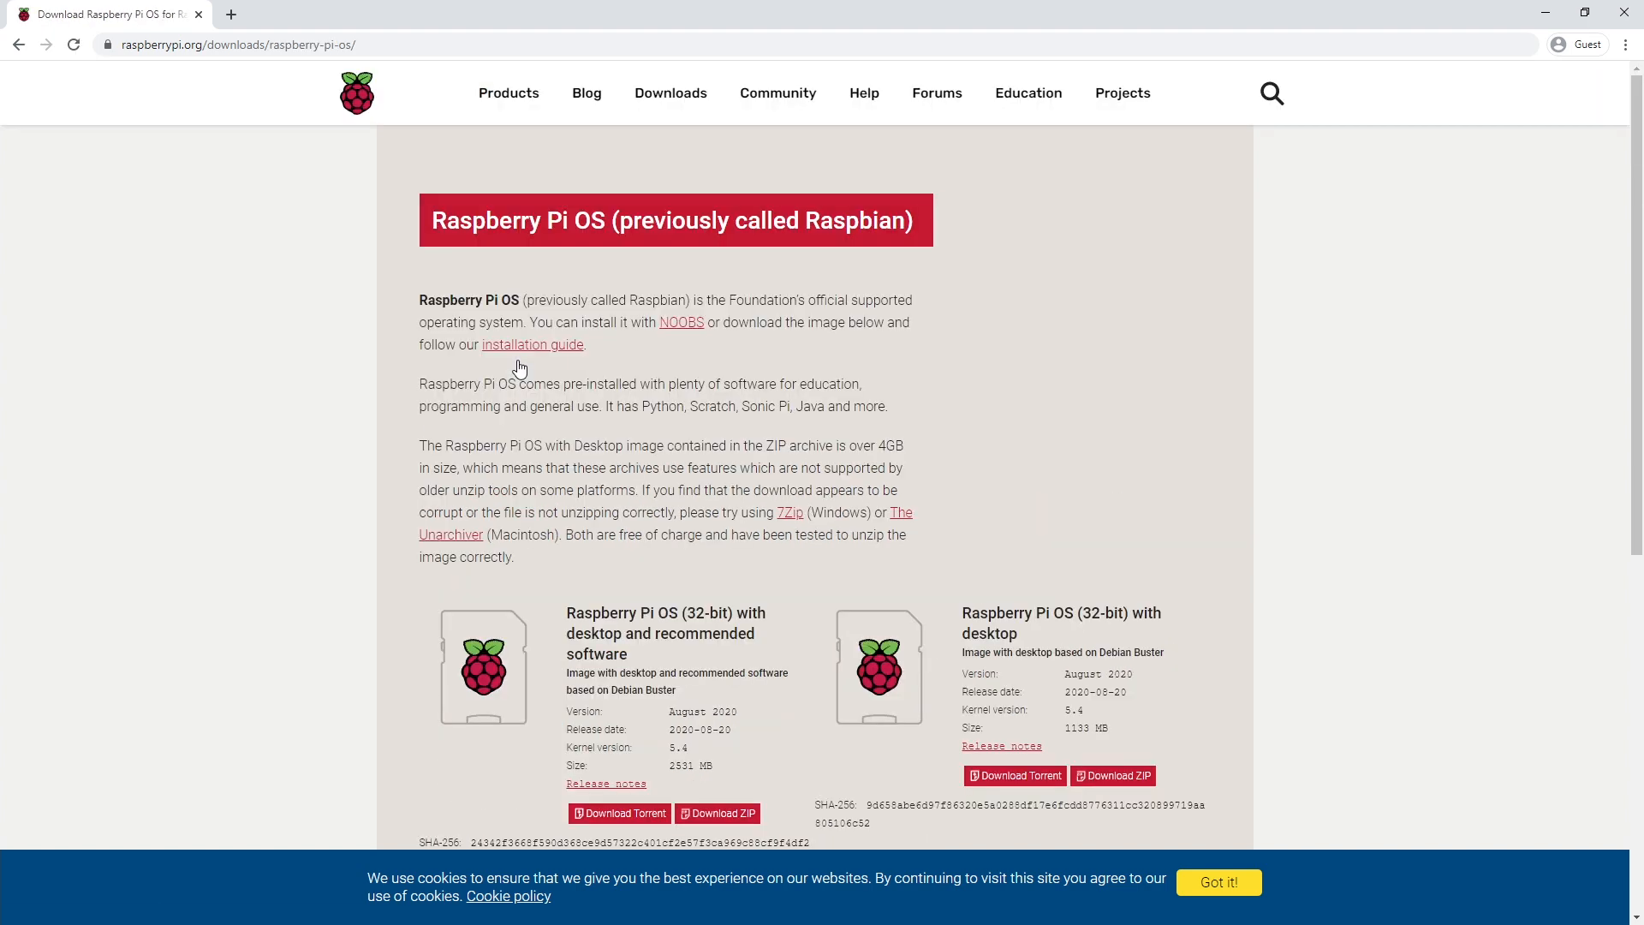
Start the ZIP download of the Raspberry Pi OS (32-bit) Lite image
{"action": "scroll", "scroll_direction": "down", "scroll_amount": 3}
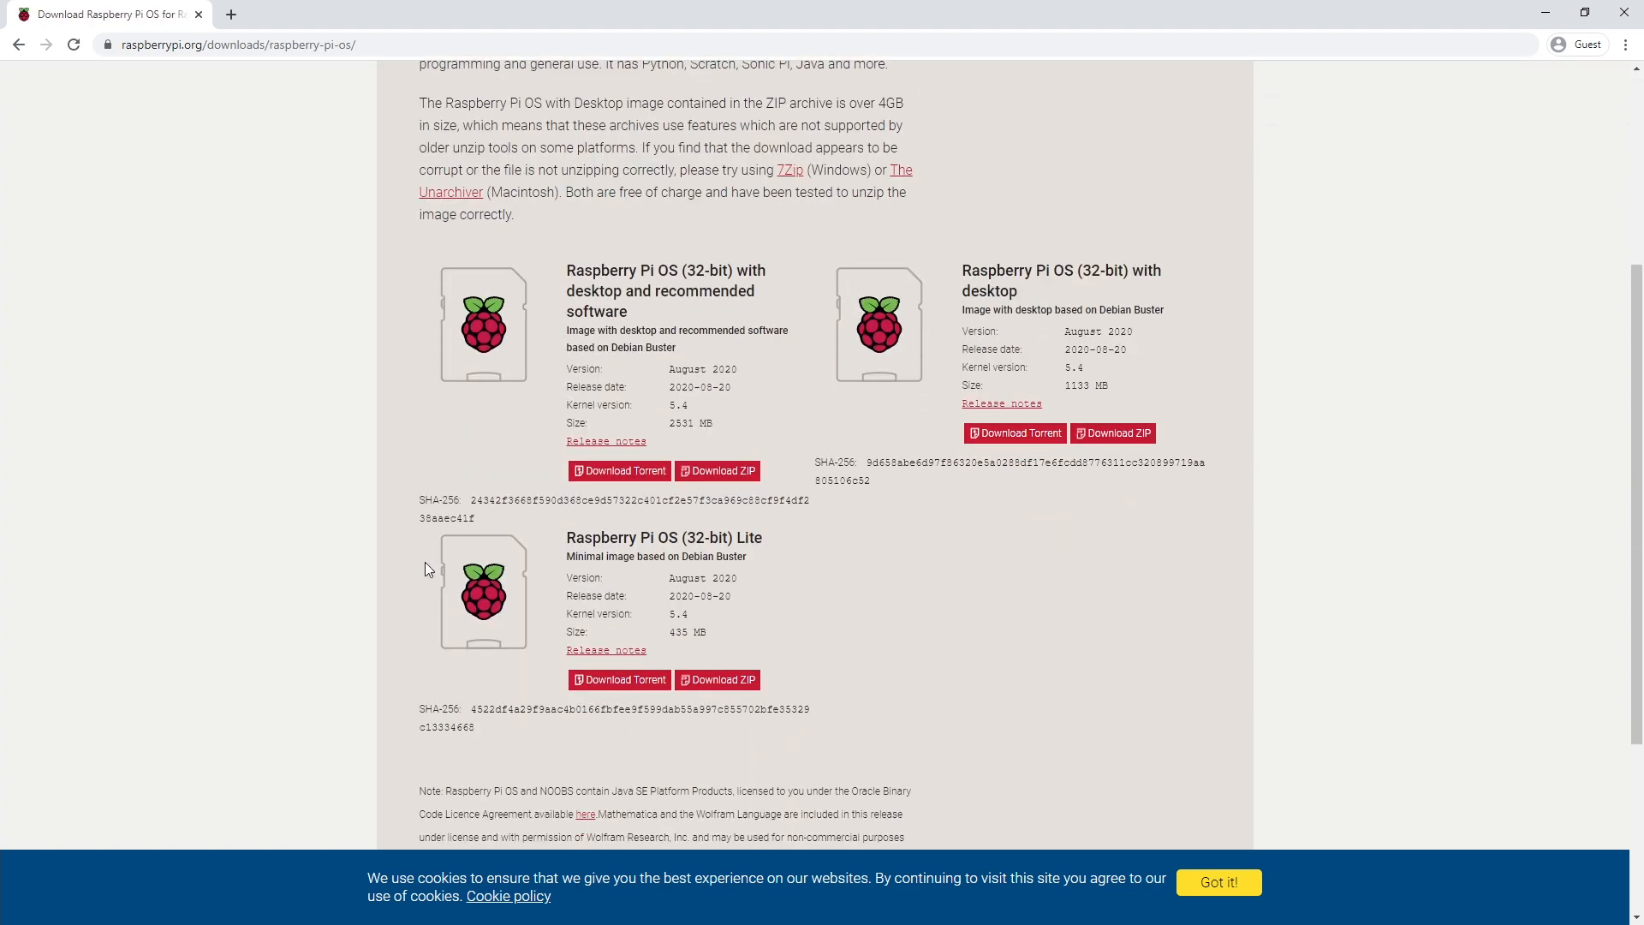
{"action": "mouse_move", "coordinate": [718, 680]}
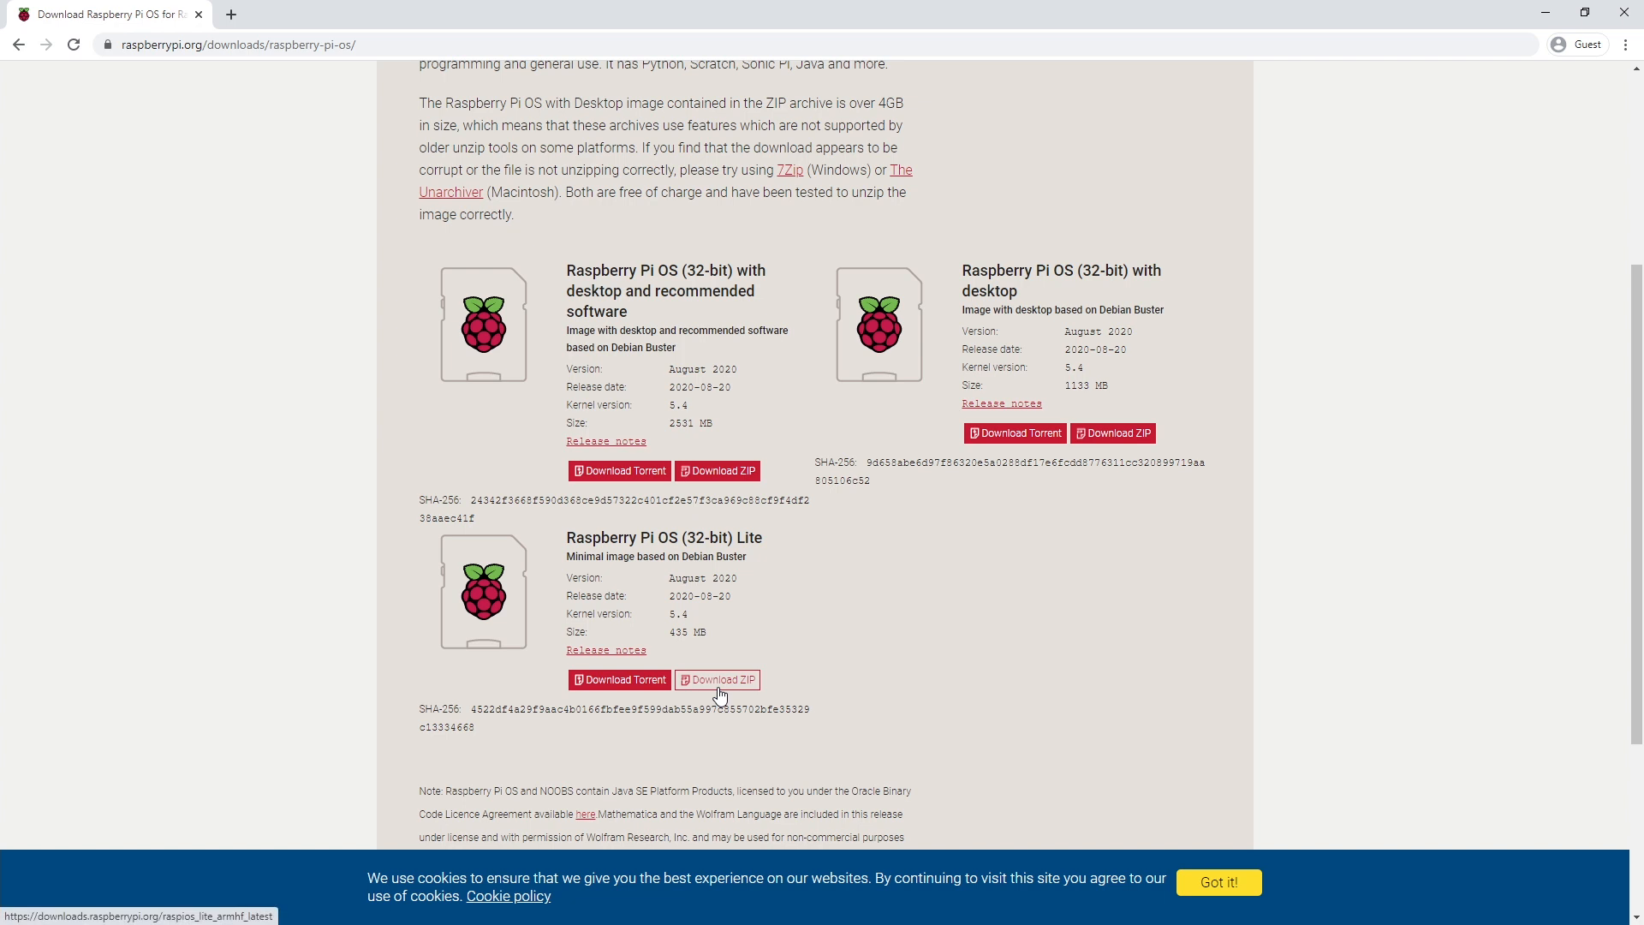
{"action": "left_click", "coordinate": [718, 680]}
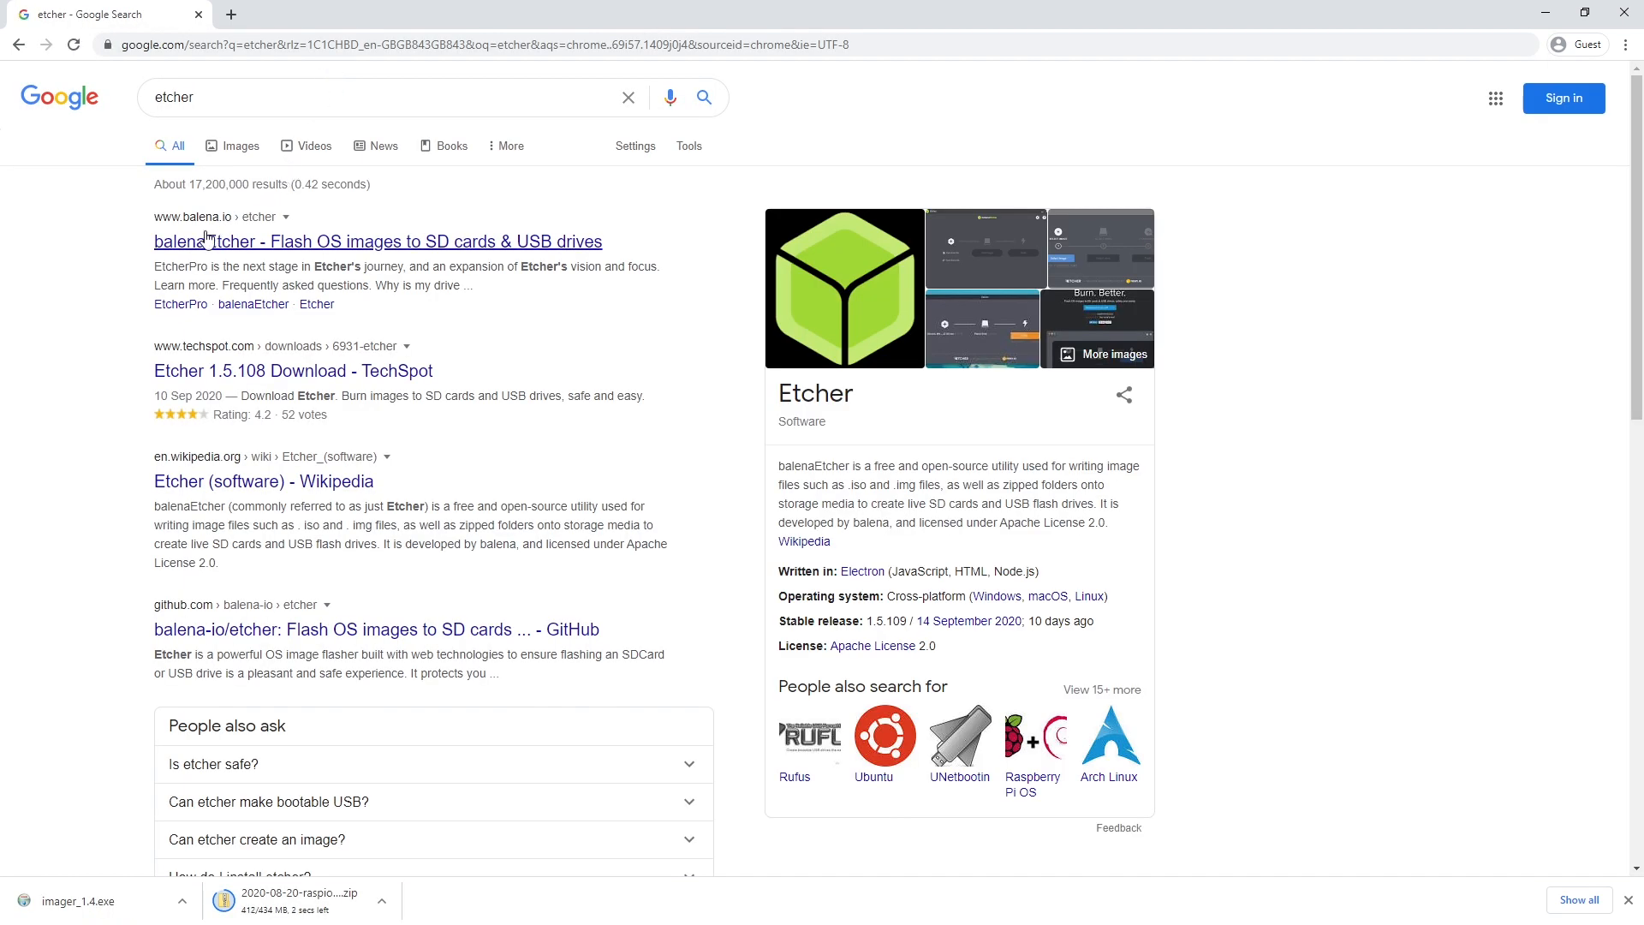
Go to the balena.io Etcher site and start the Windows (x86|x64) download
{"action": "left_click", "coordinate": [377, 242]}
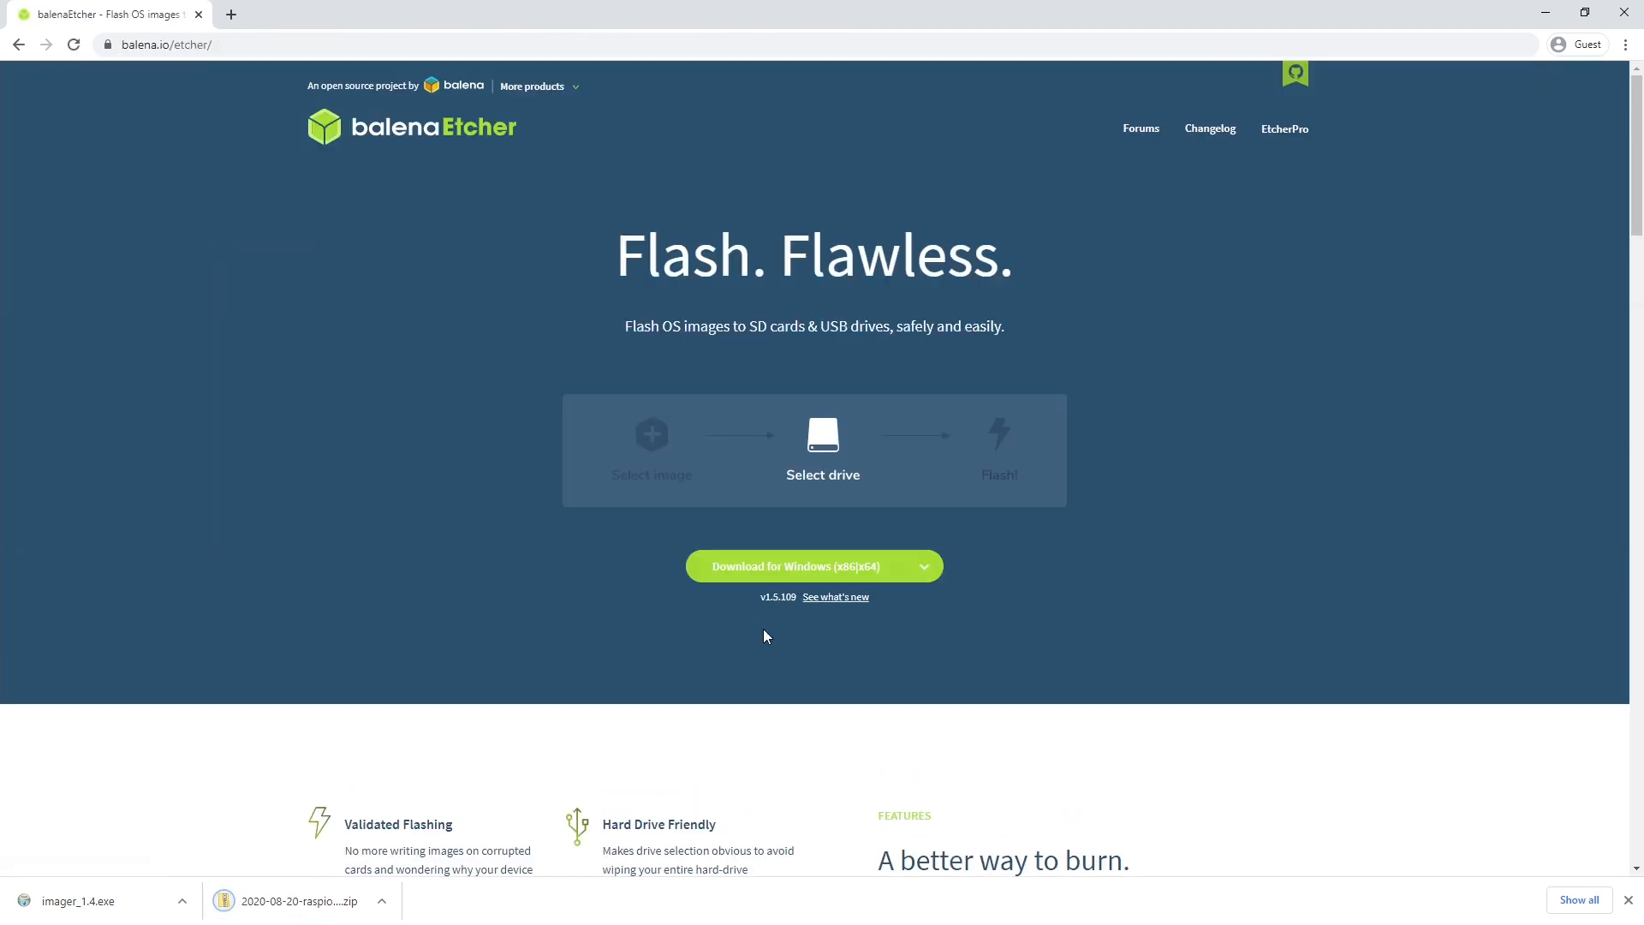
{"action": "left_click", "coordinate": [814, 567]}
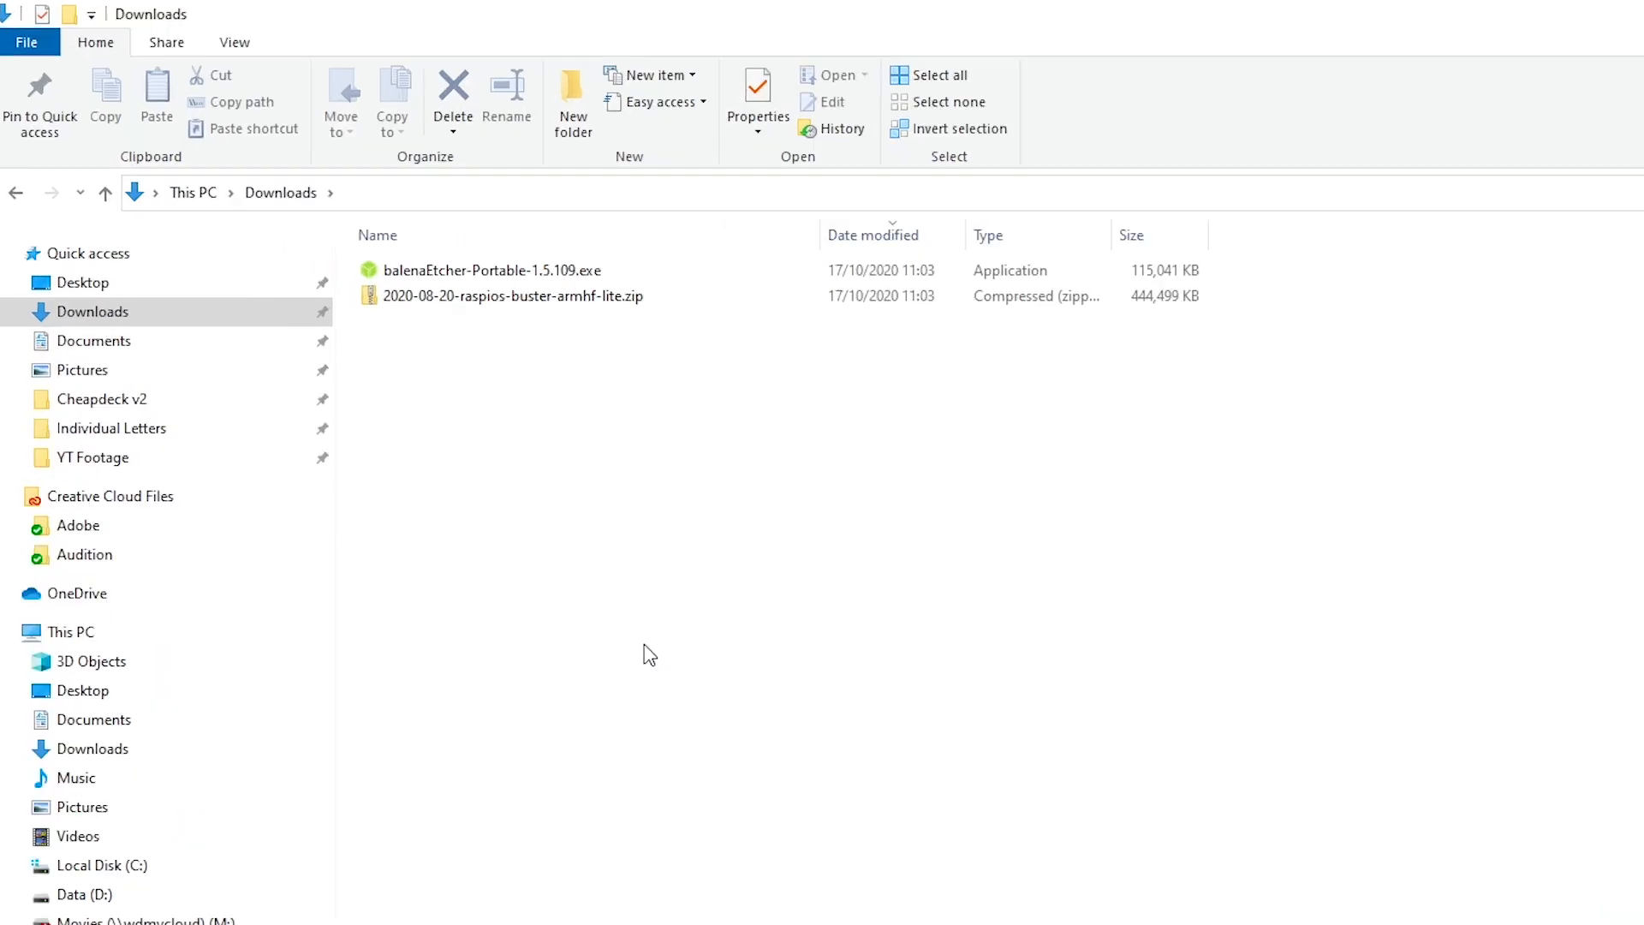
Extract the raspios-buster-armhf-lite zip in Downloads into its .img file
{"action": "left_click", "coordinate": [514, 296]}
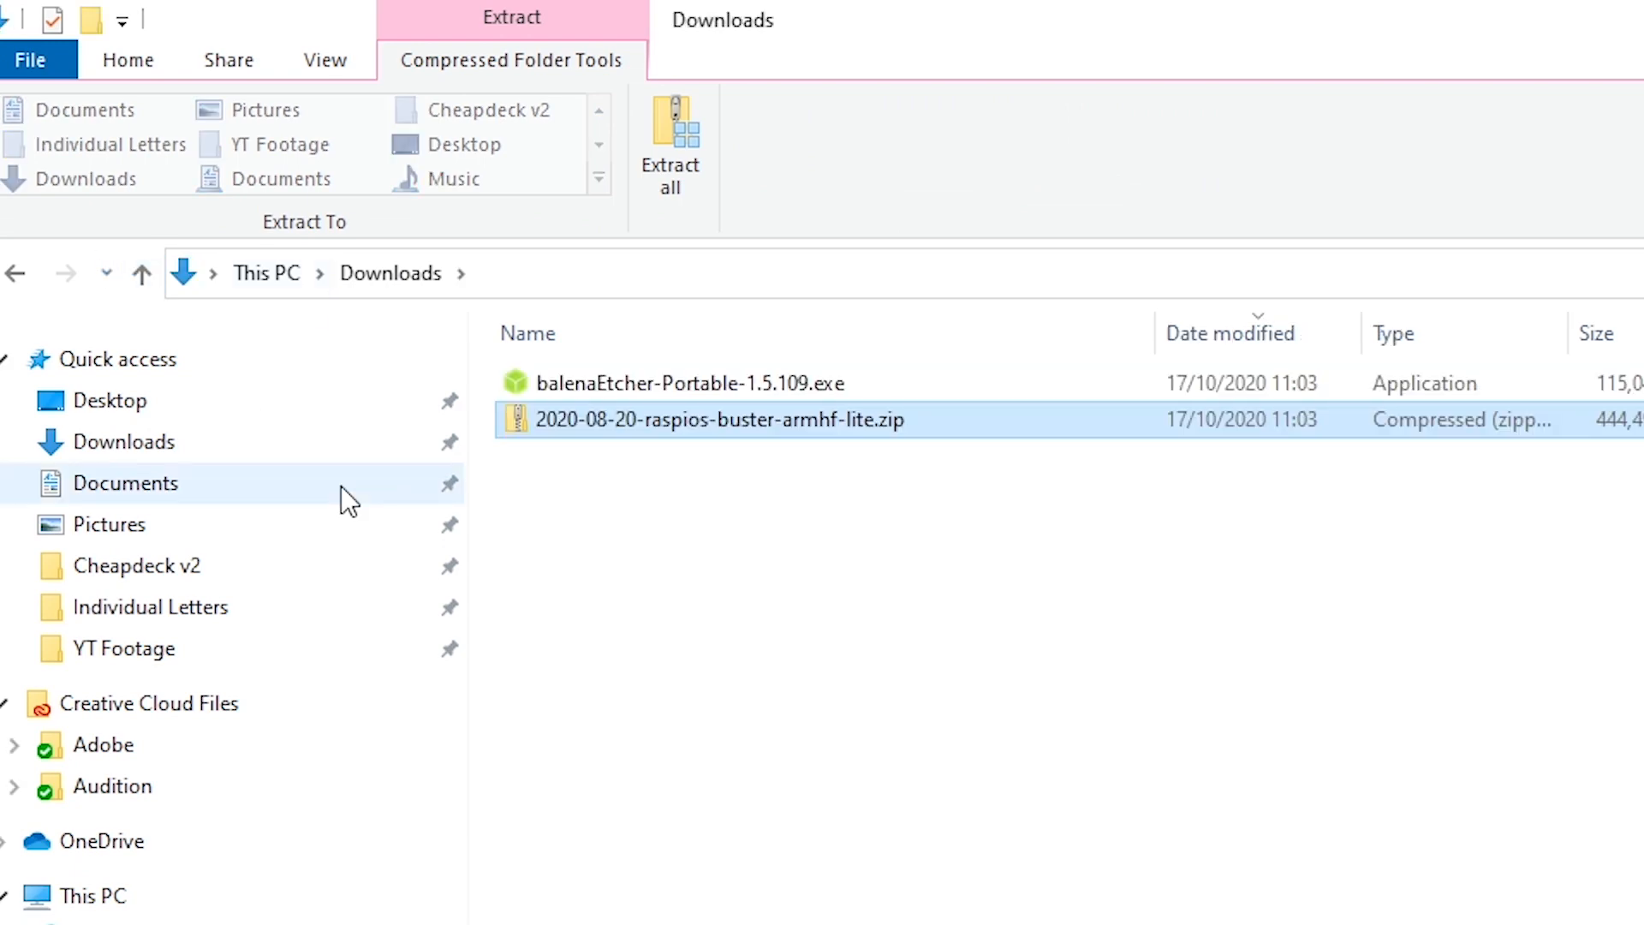
{"action": "left_click", "coordinate": [669, 147]}
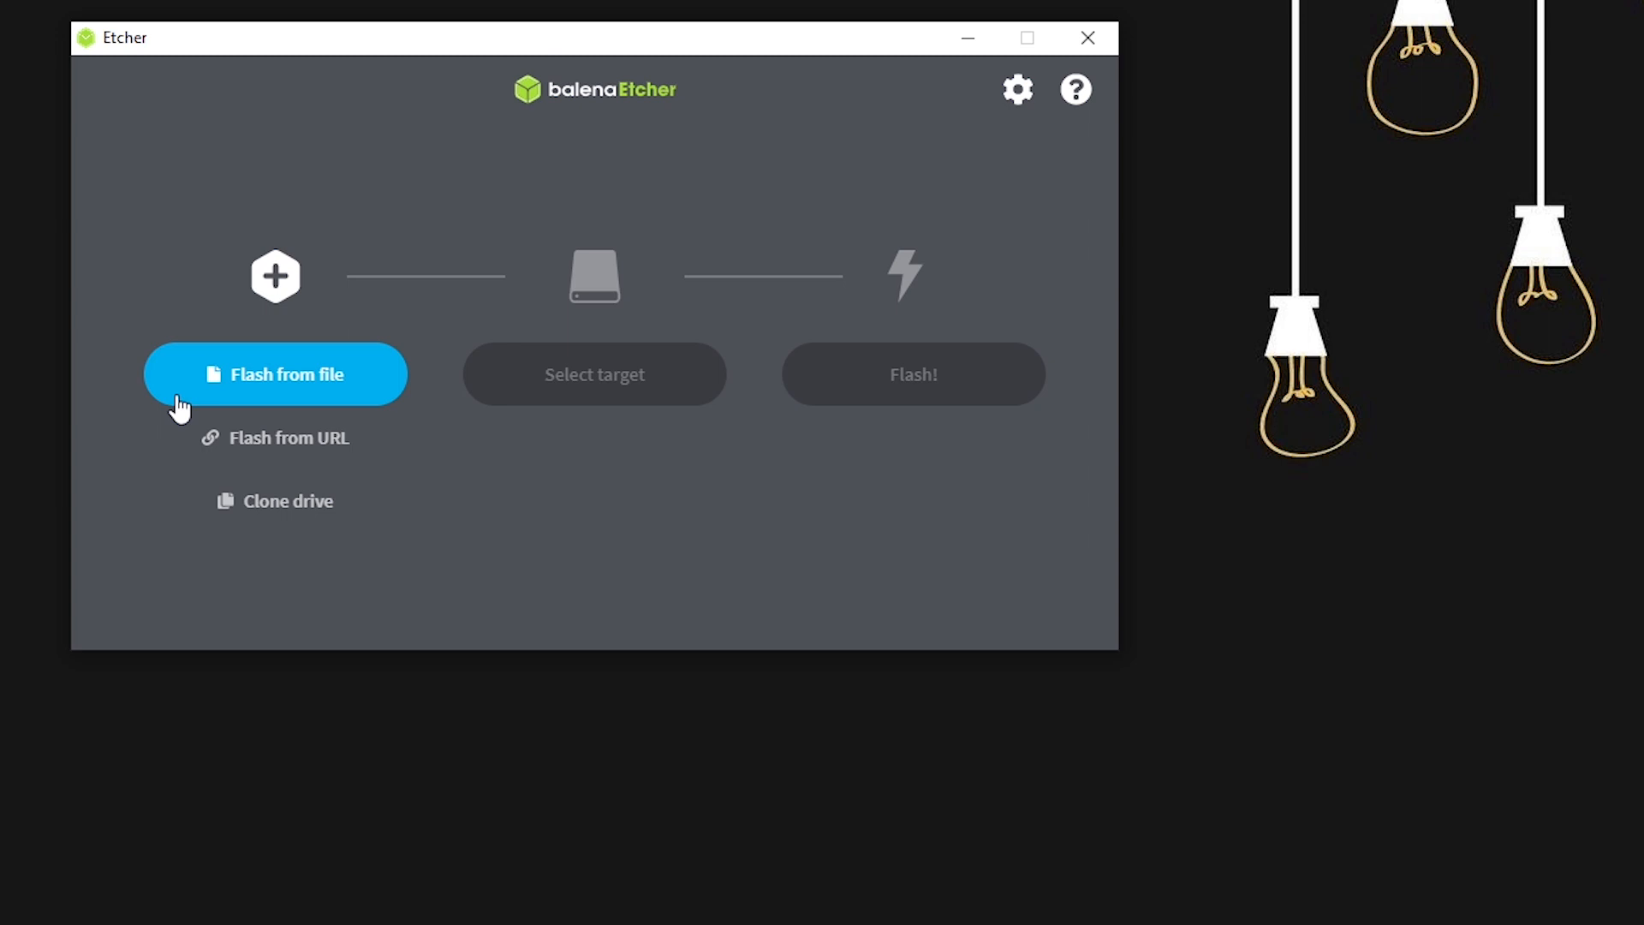
Load the extracted raspios lite .img as the image to flash in Etcher
{"action": "left_click", "coordinate": [274, 375]}
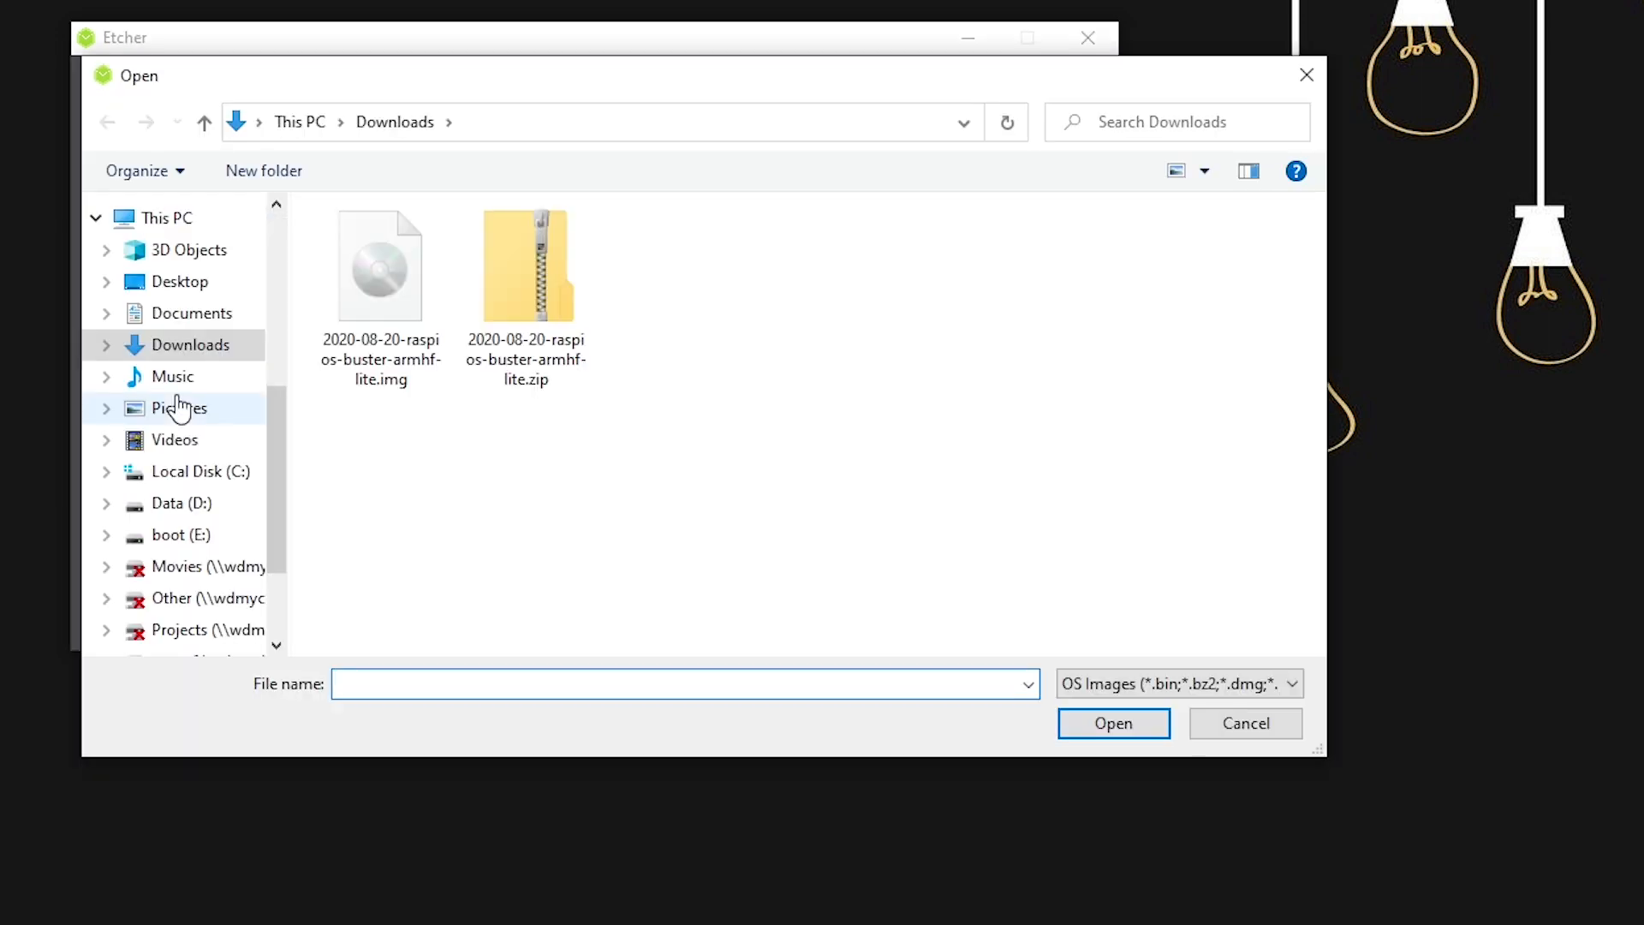
{"action": "left_click", "coordinate": [380, 264]}
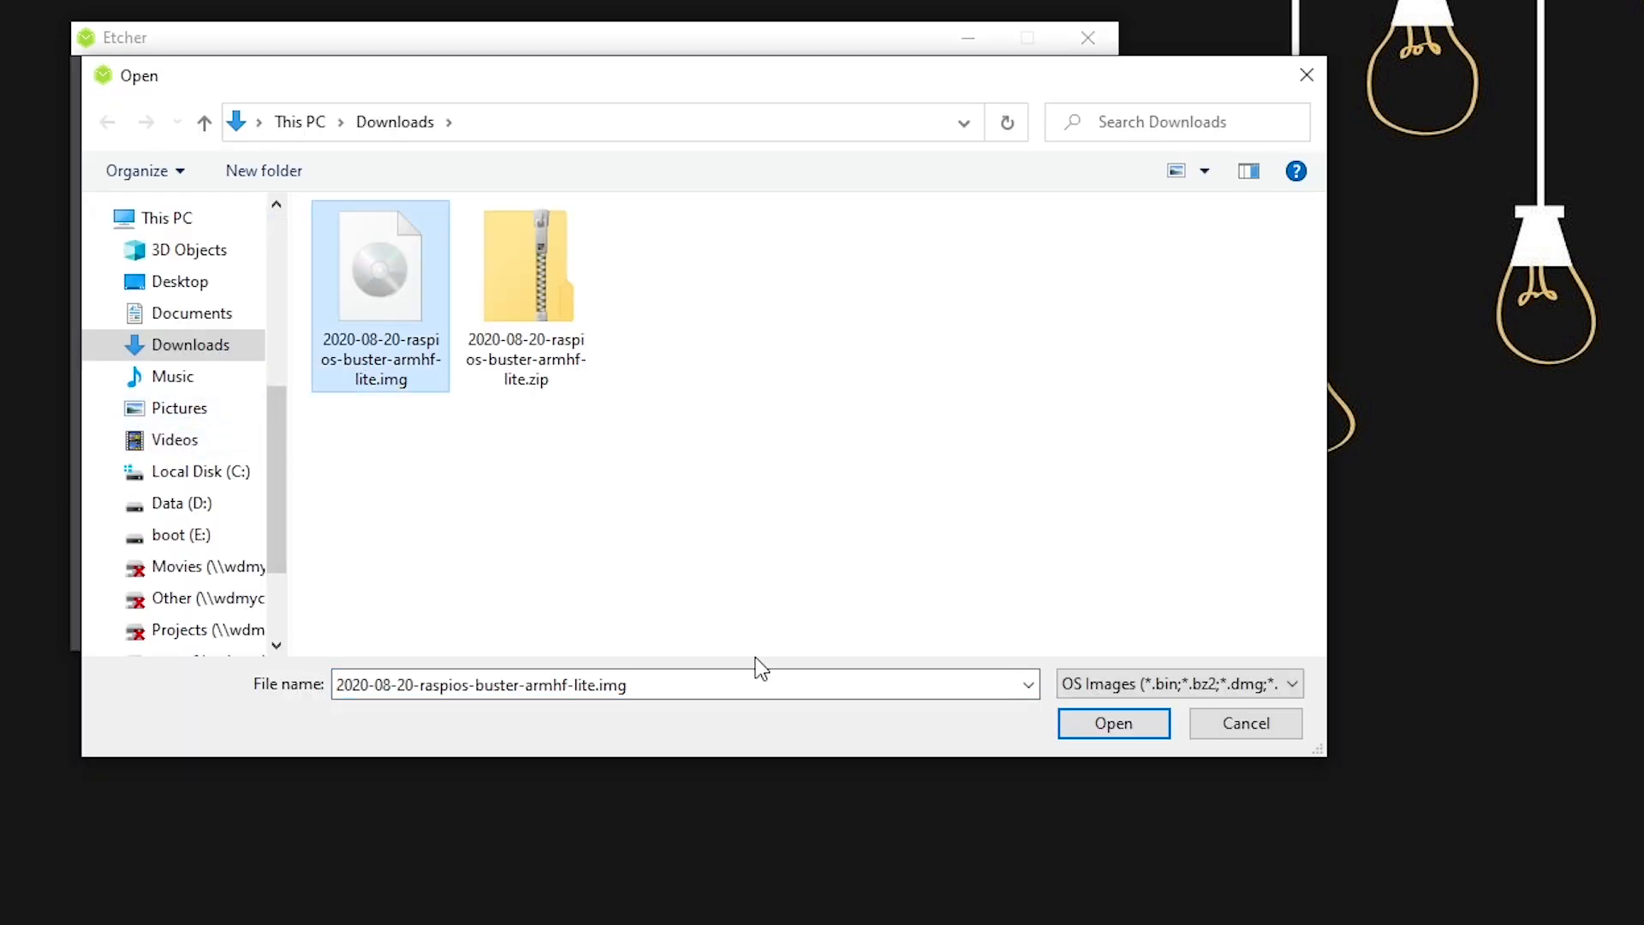
{"action": "left_click", "coordinate": [1113, 723]}
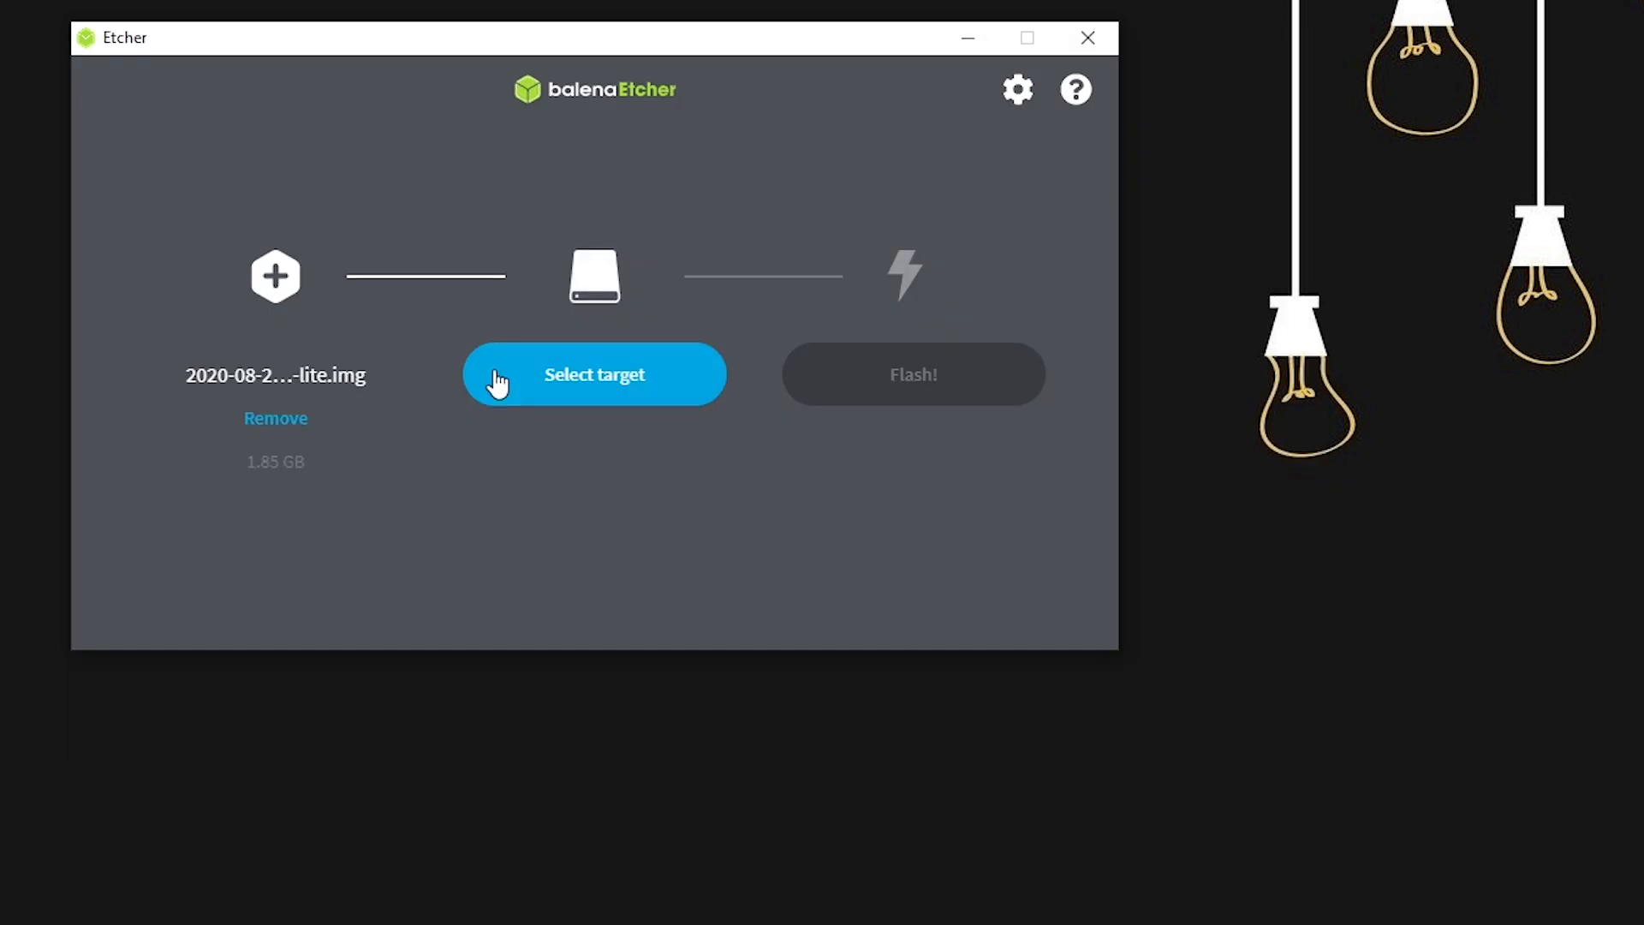
Flash the image to the 31.9 GB USB storage device and close Etcher when done
{"action": "left_click", "coordinate": [594, 375]}
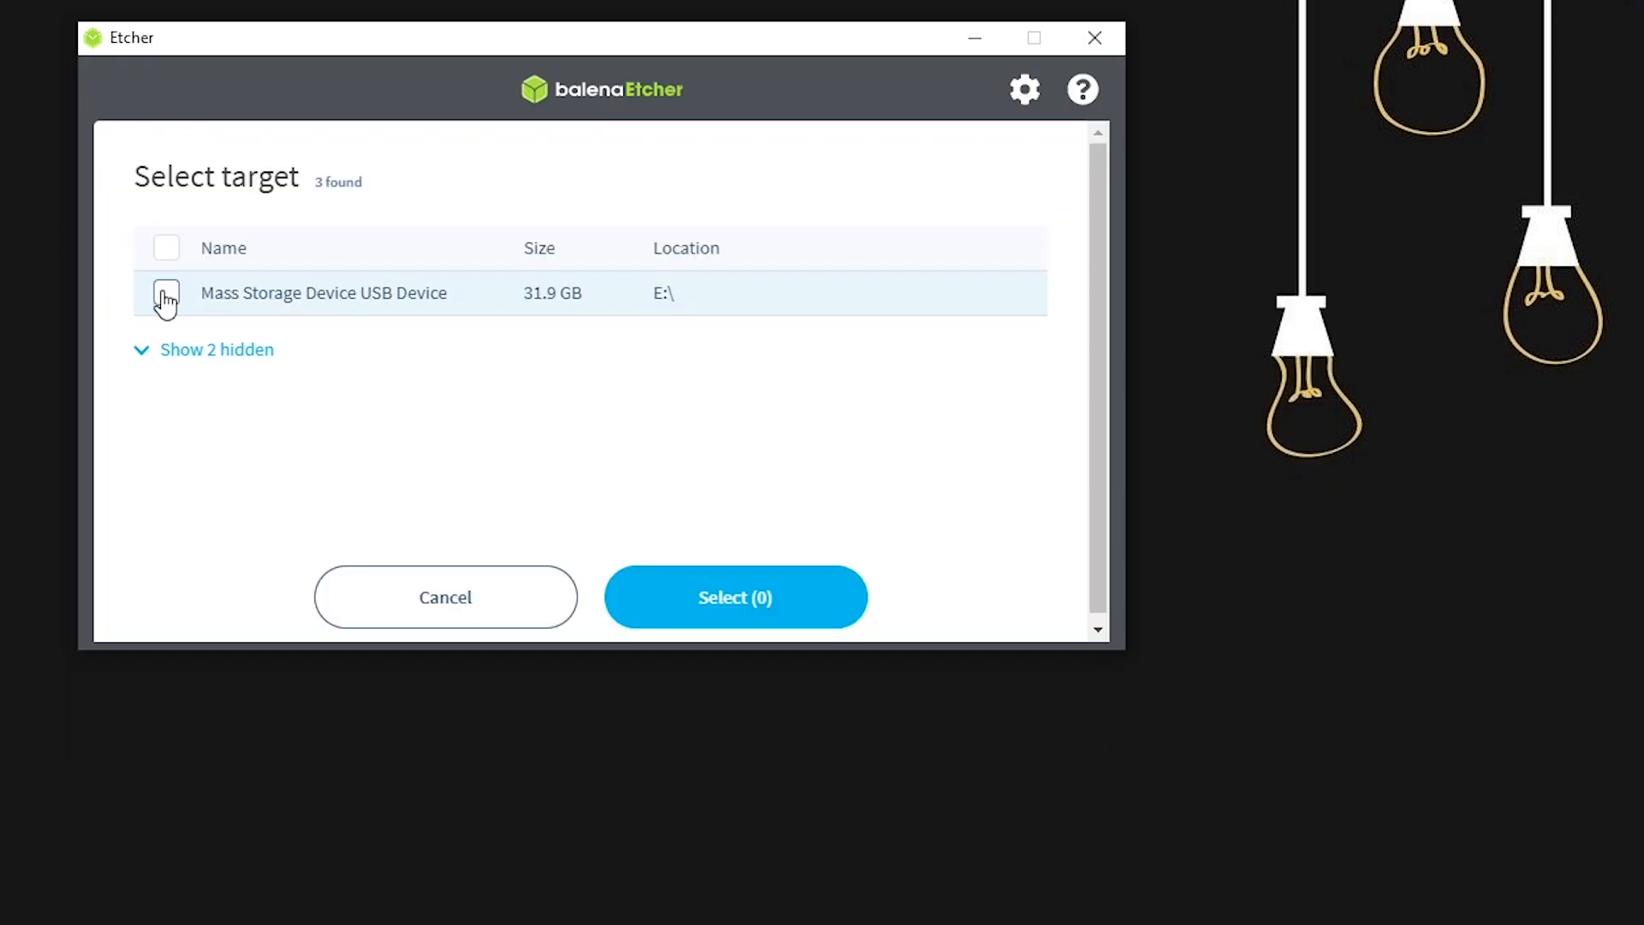
{"action": "left_click", "coordinate": [734, 596]}
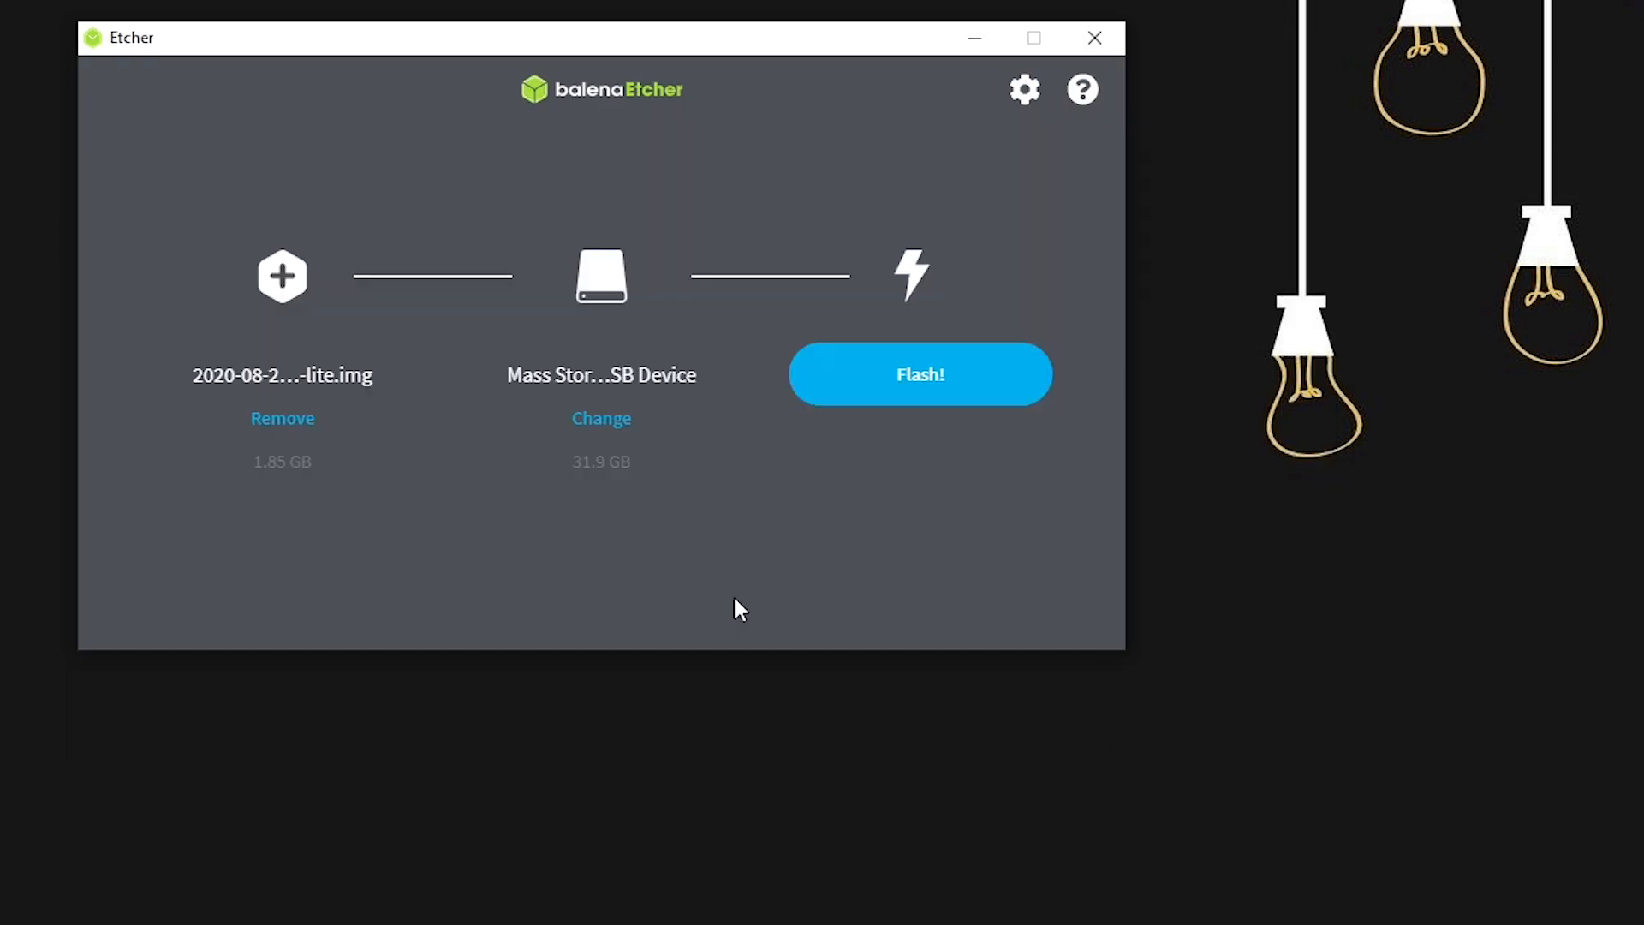
{"action": "left_click", "coordinate": [919, 375]}
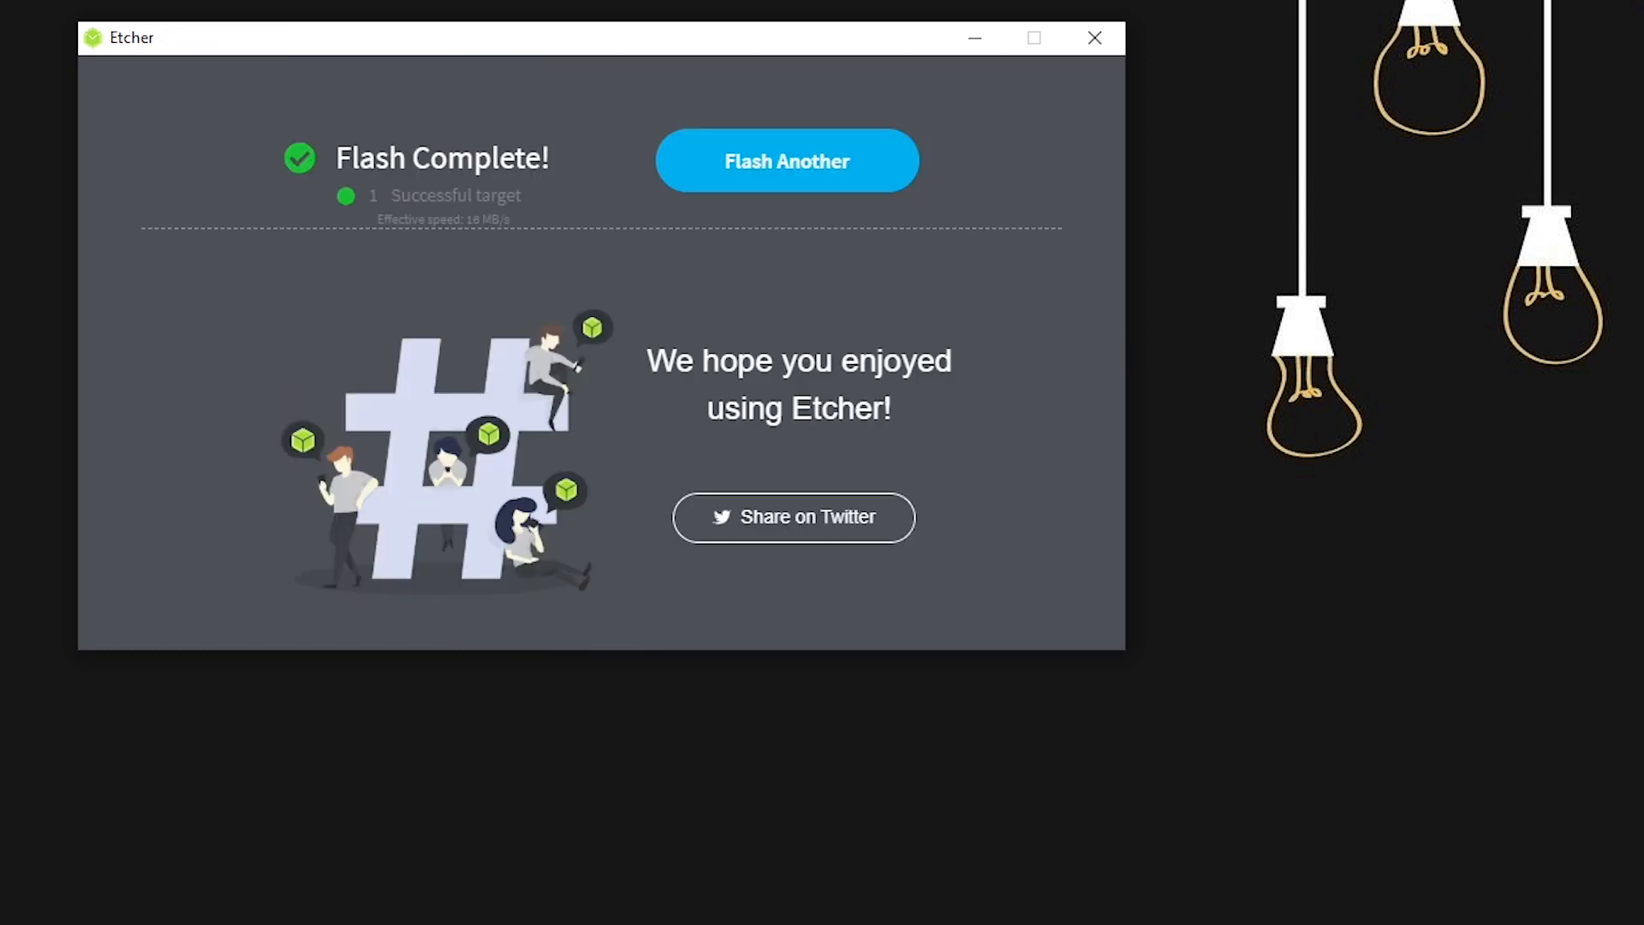
{"action": "mouse_move", "coordinate": [1094, 40]}
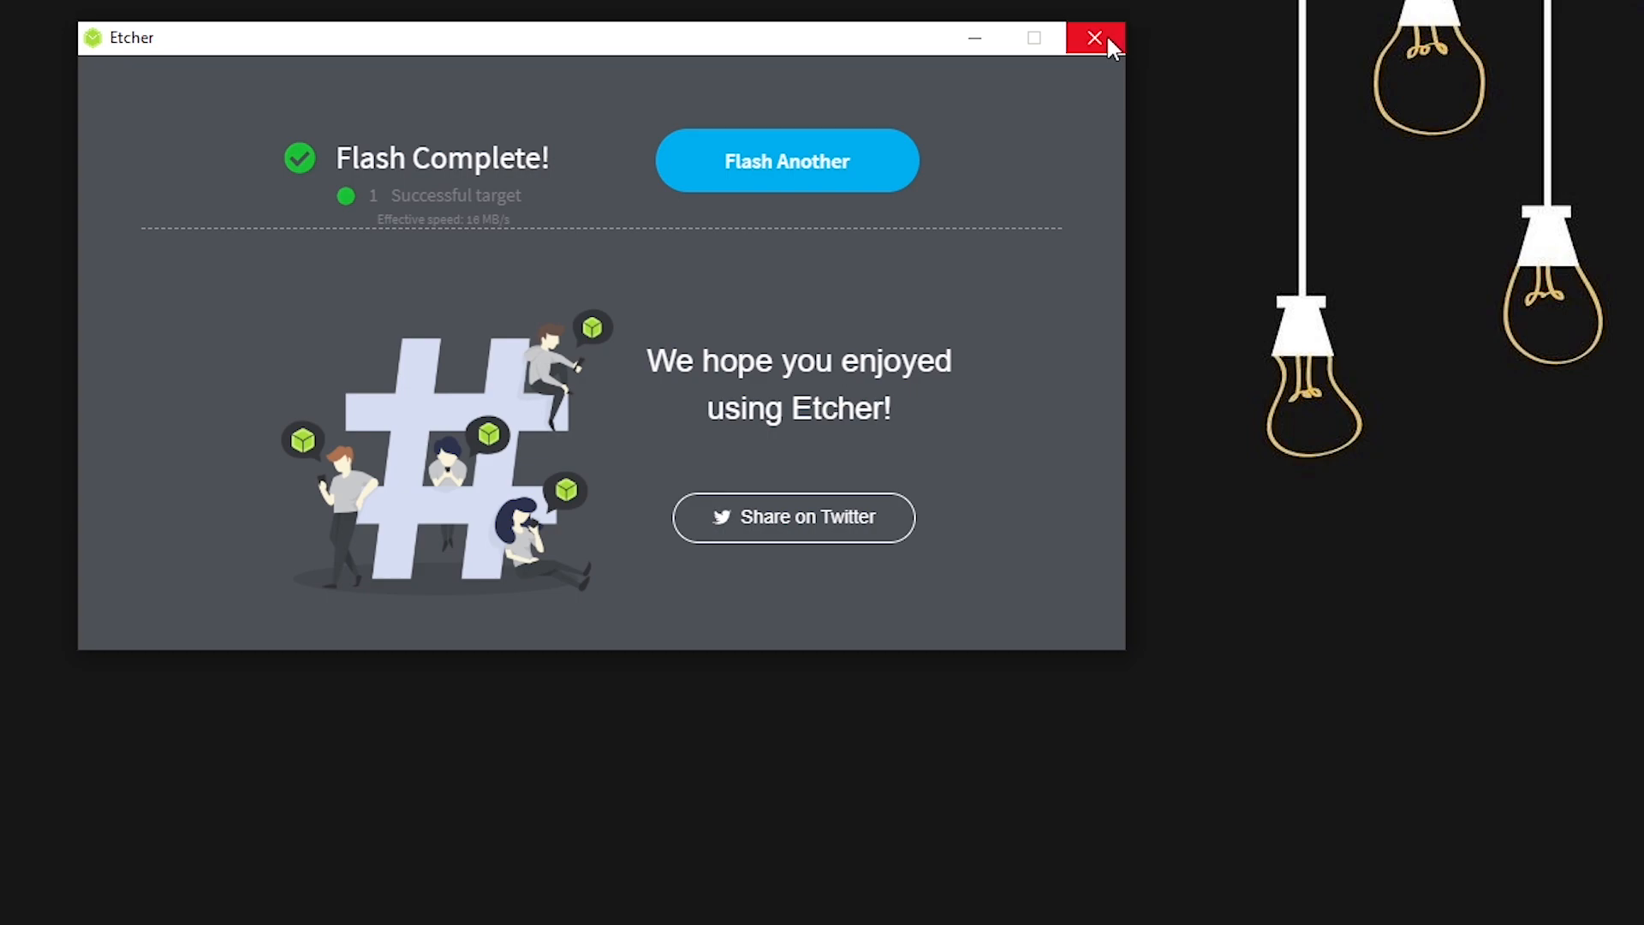
{"action": "left_click", "coordinate": [1094, 37]}
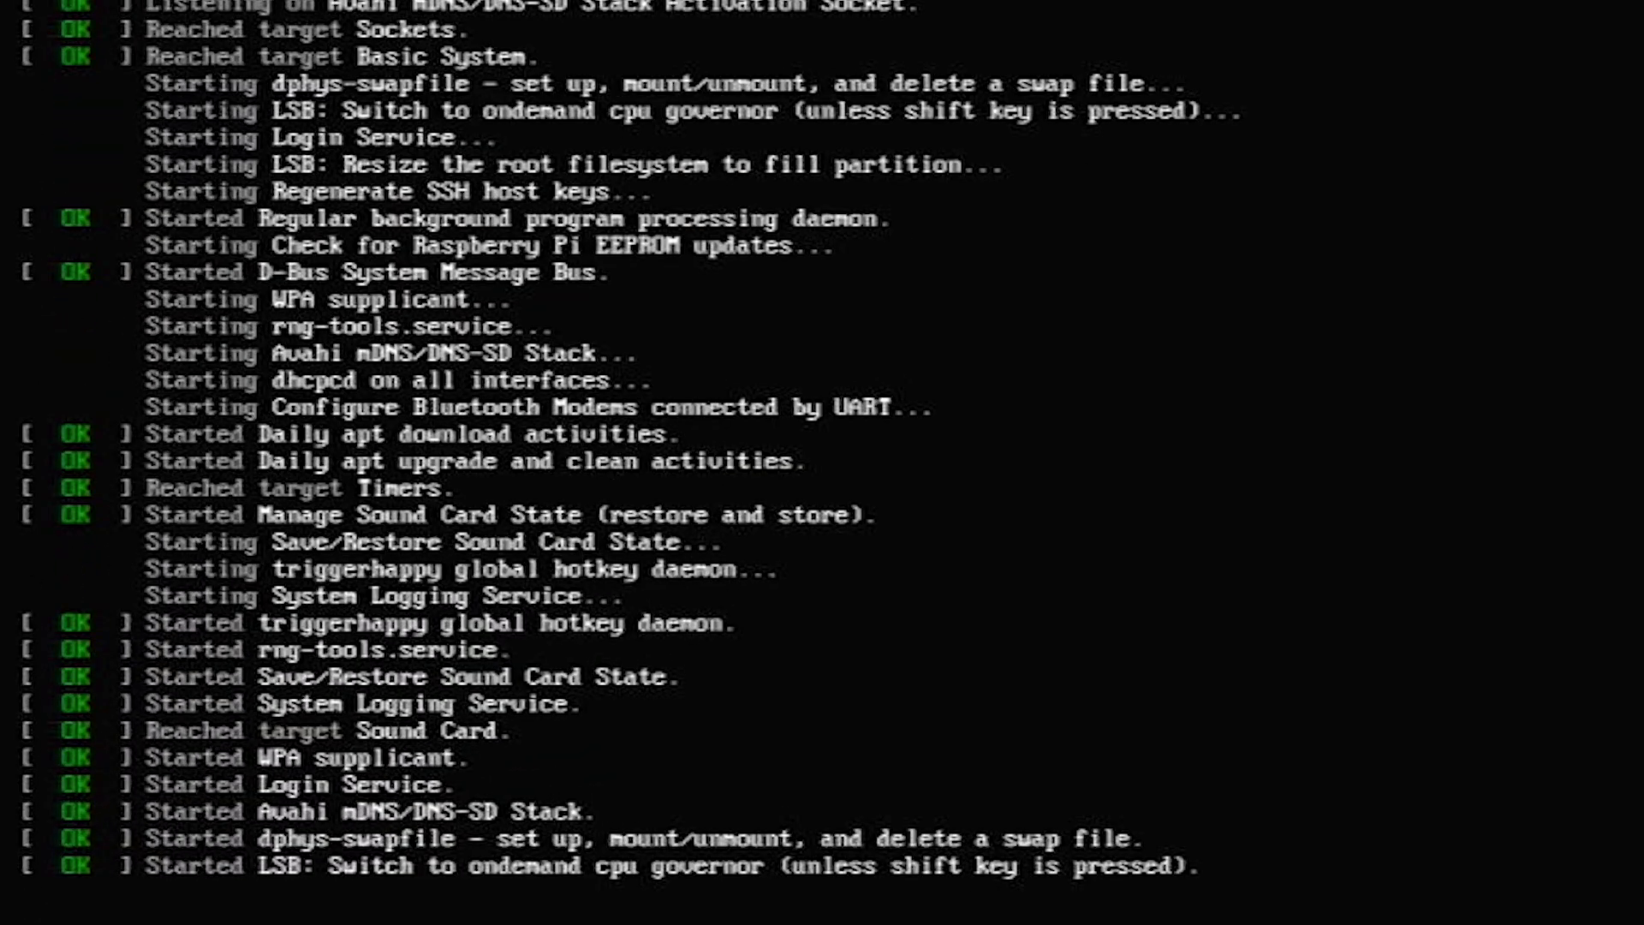
Log in on the Pi console as the default pi user and launch sudo raspi-config
{"action": "scroll", "scroll_direction": "down", "scroll_amount": 3}
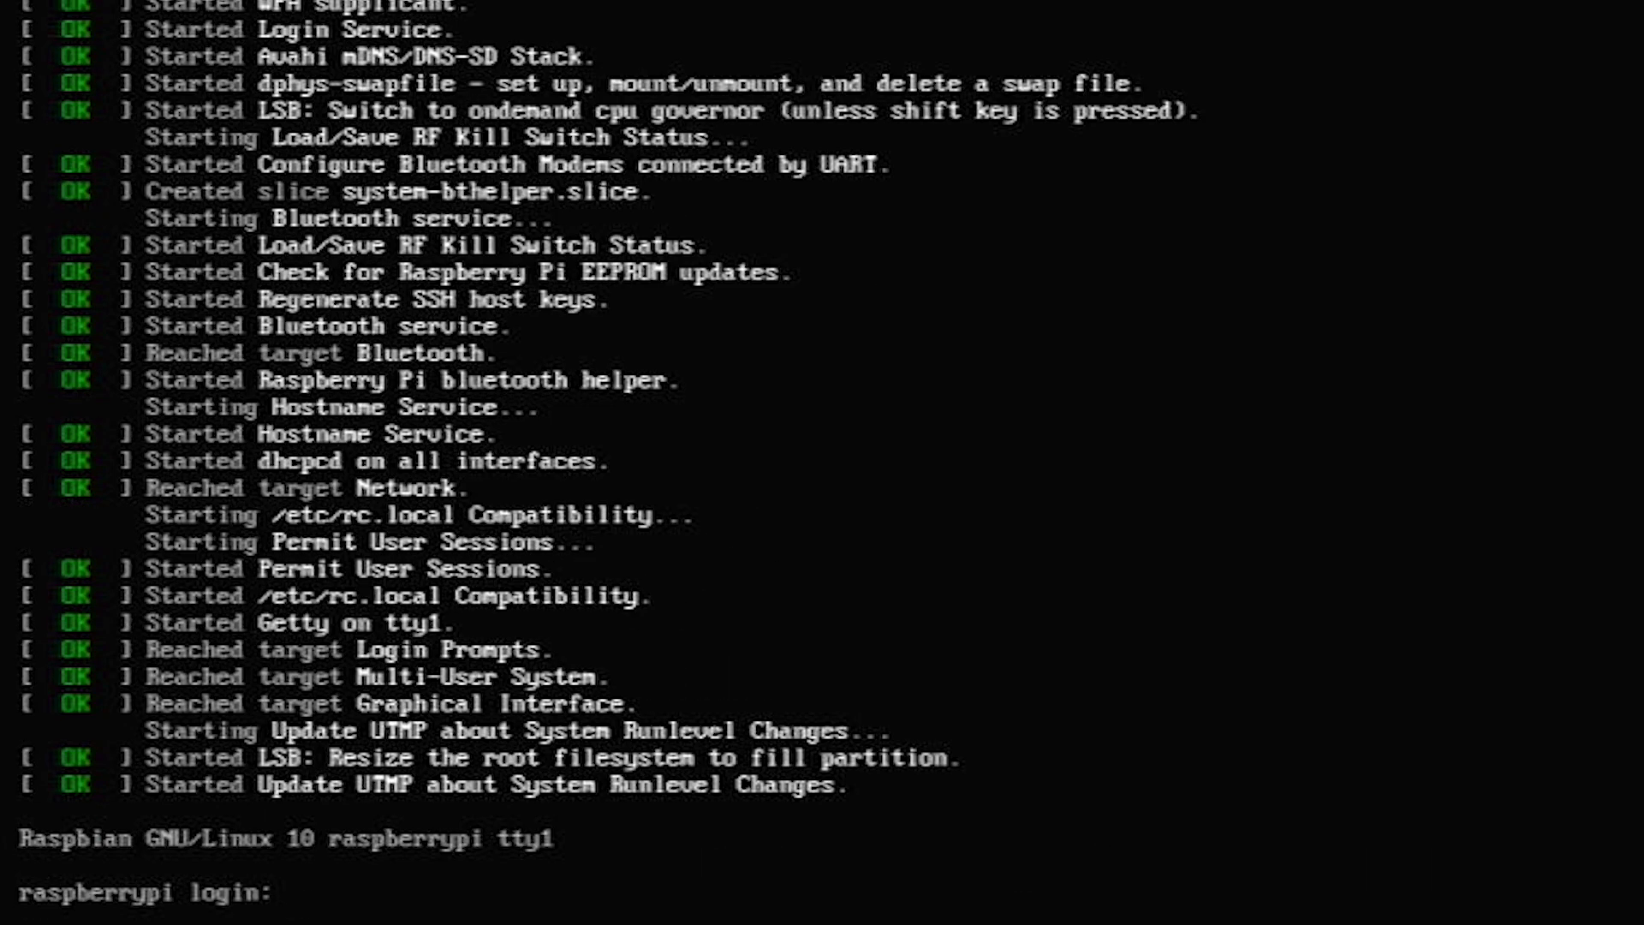
{"action": "type", "text": "pi"}
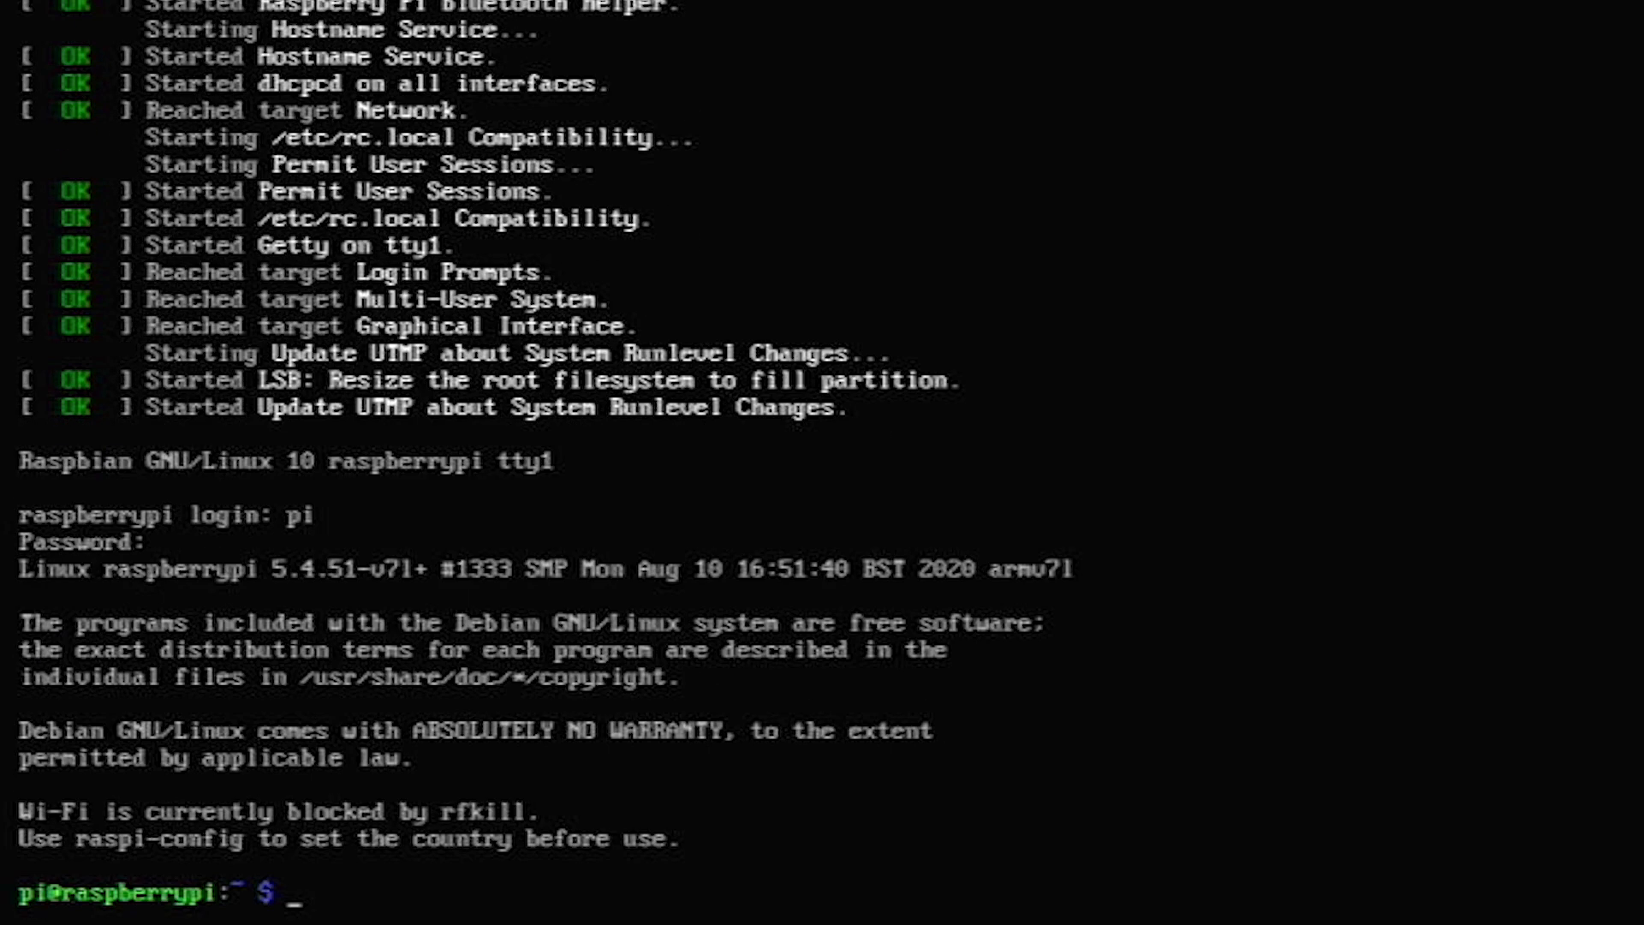
{"action": "type", "text": "sudo ras"}
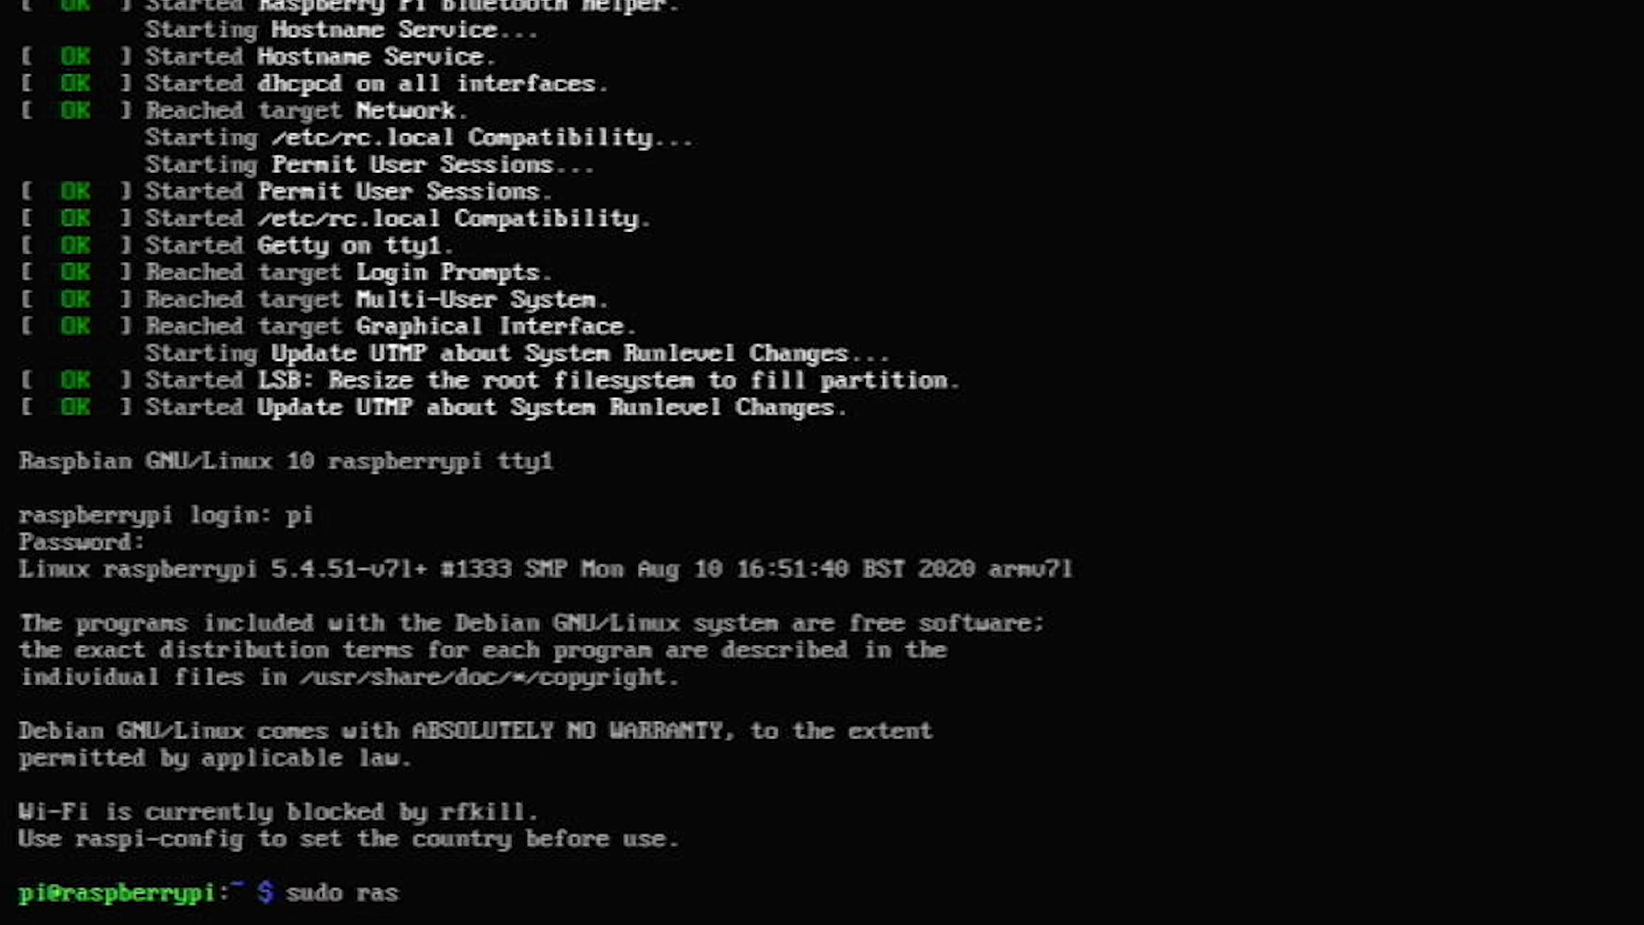
{"action": "type", "text": "pi"}
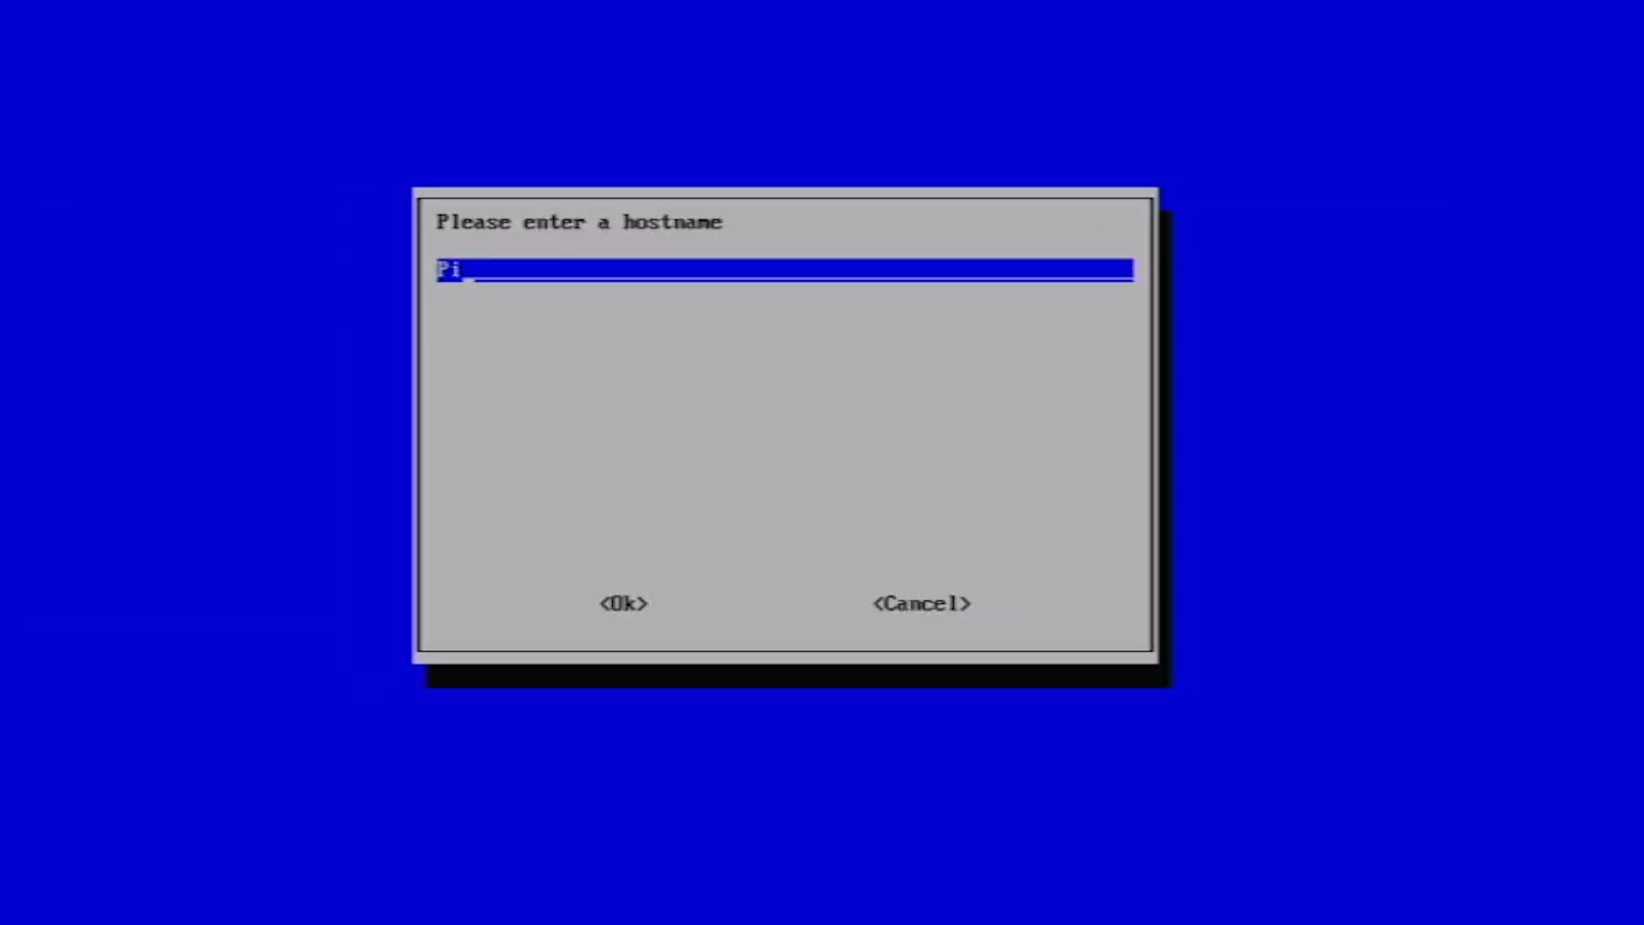
Confirm the Wi-Fi passphrase and go to the P2 SSH entry under Interface Options
{"action": "left_click", "coordinate": [624, 603]}
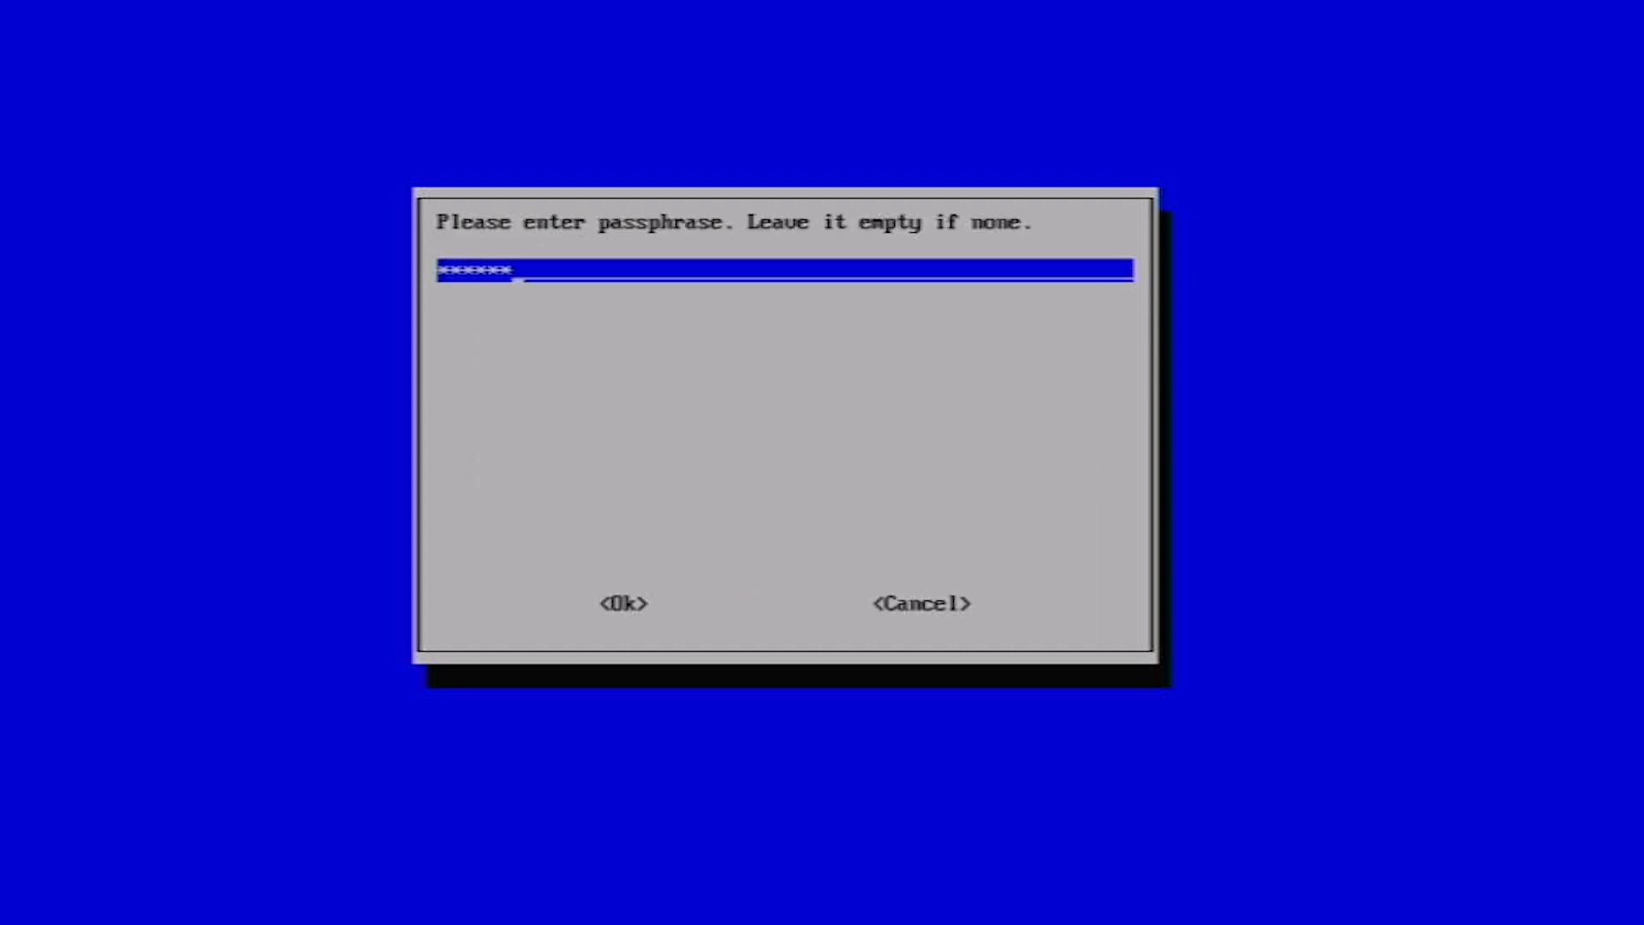
{"action": "left_click", "coordinate": [623, 602]}
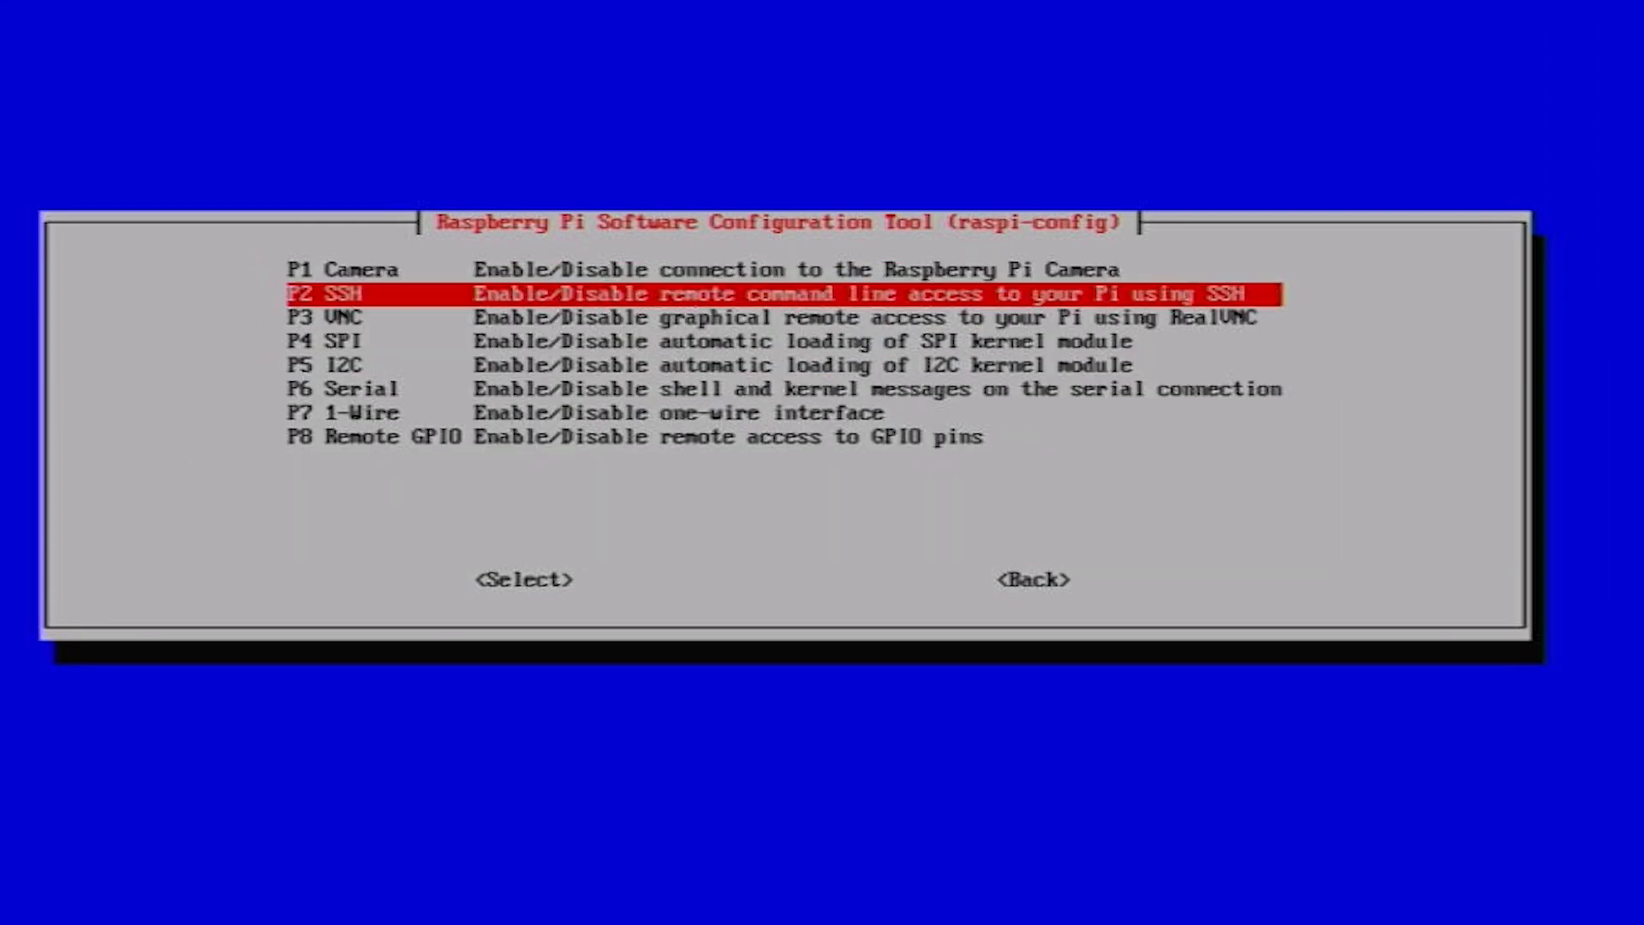
{"action": "left_click", "coordinate": [526, 579]}
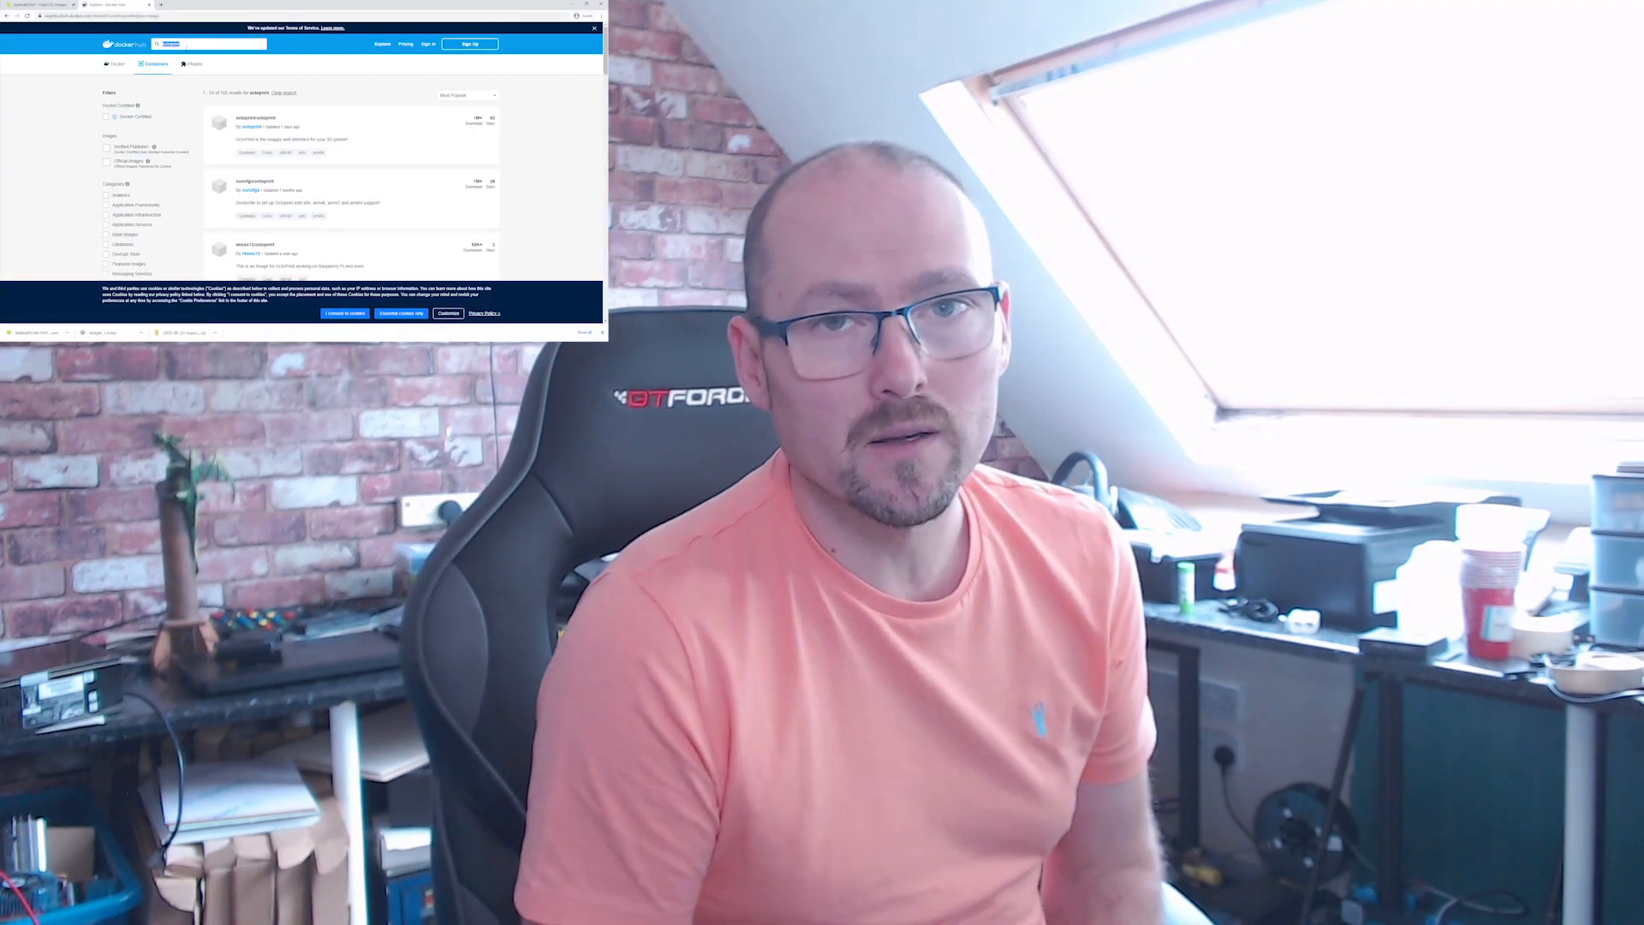
Open the official octoprint/octoprint image page from the Docker Hub results
{"action": "left_click", "coordinate": [255, 118]}
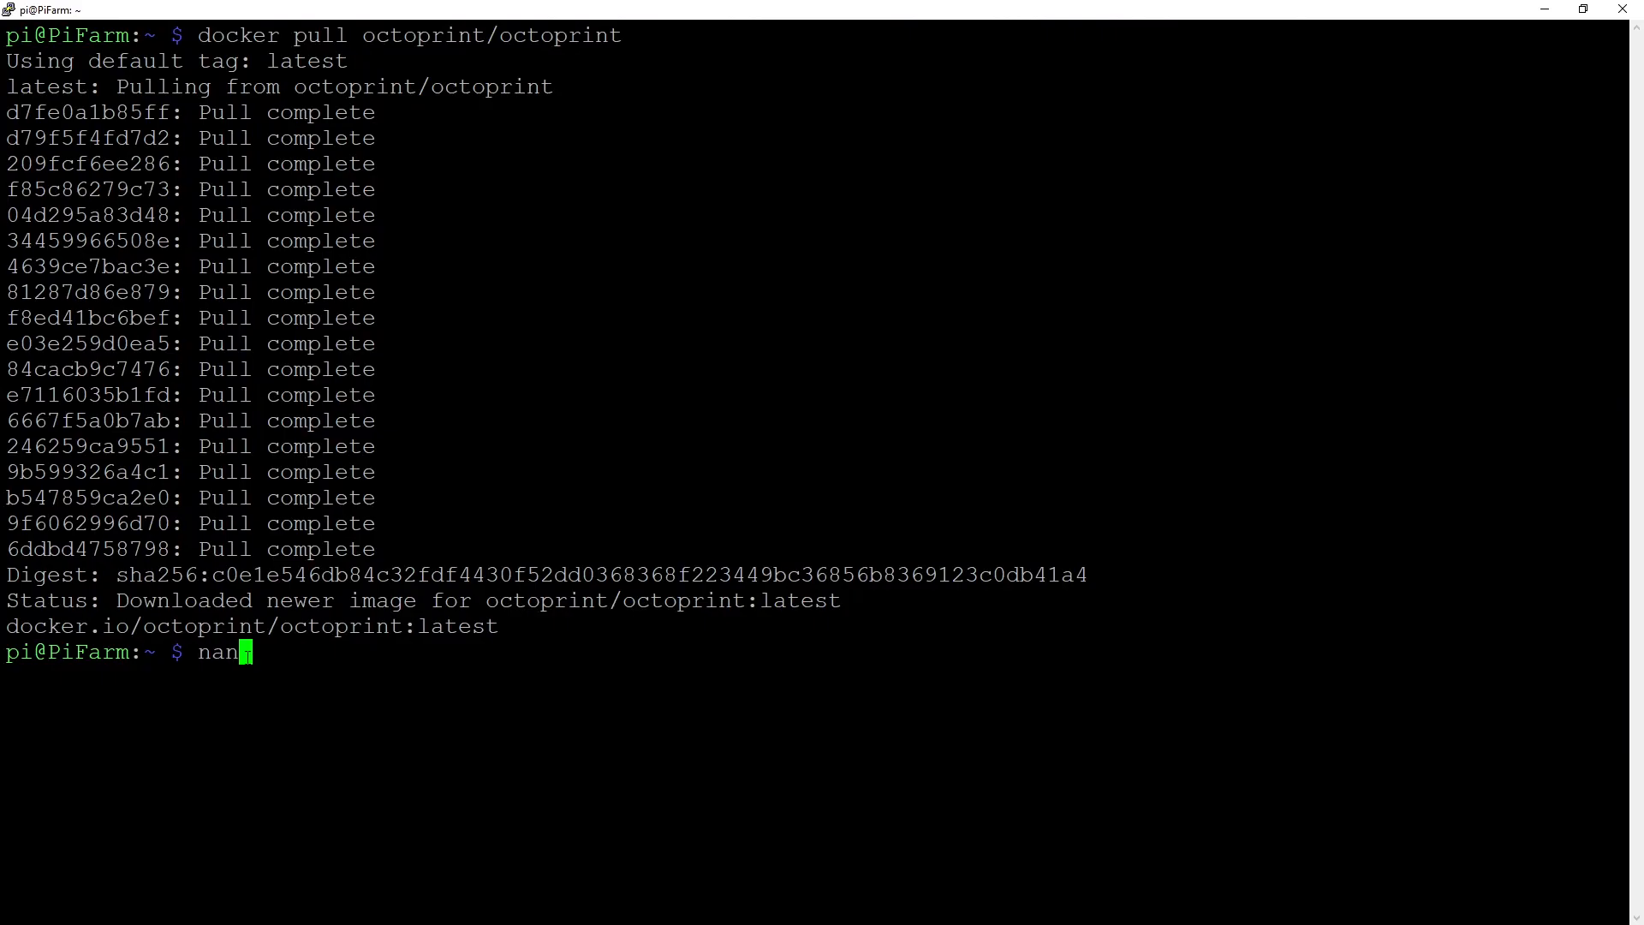
Bring up the OctoPrint containers with docker-compose and browse to 192.168.1.41
{"action": "type", "text": "docker-compose"}
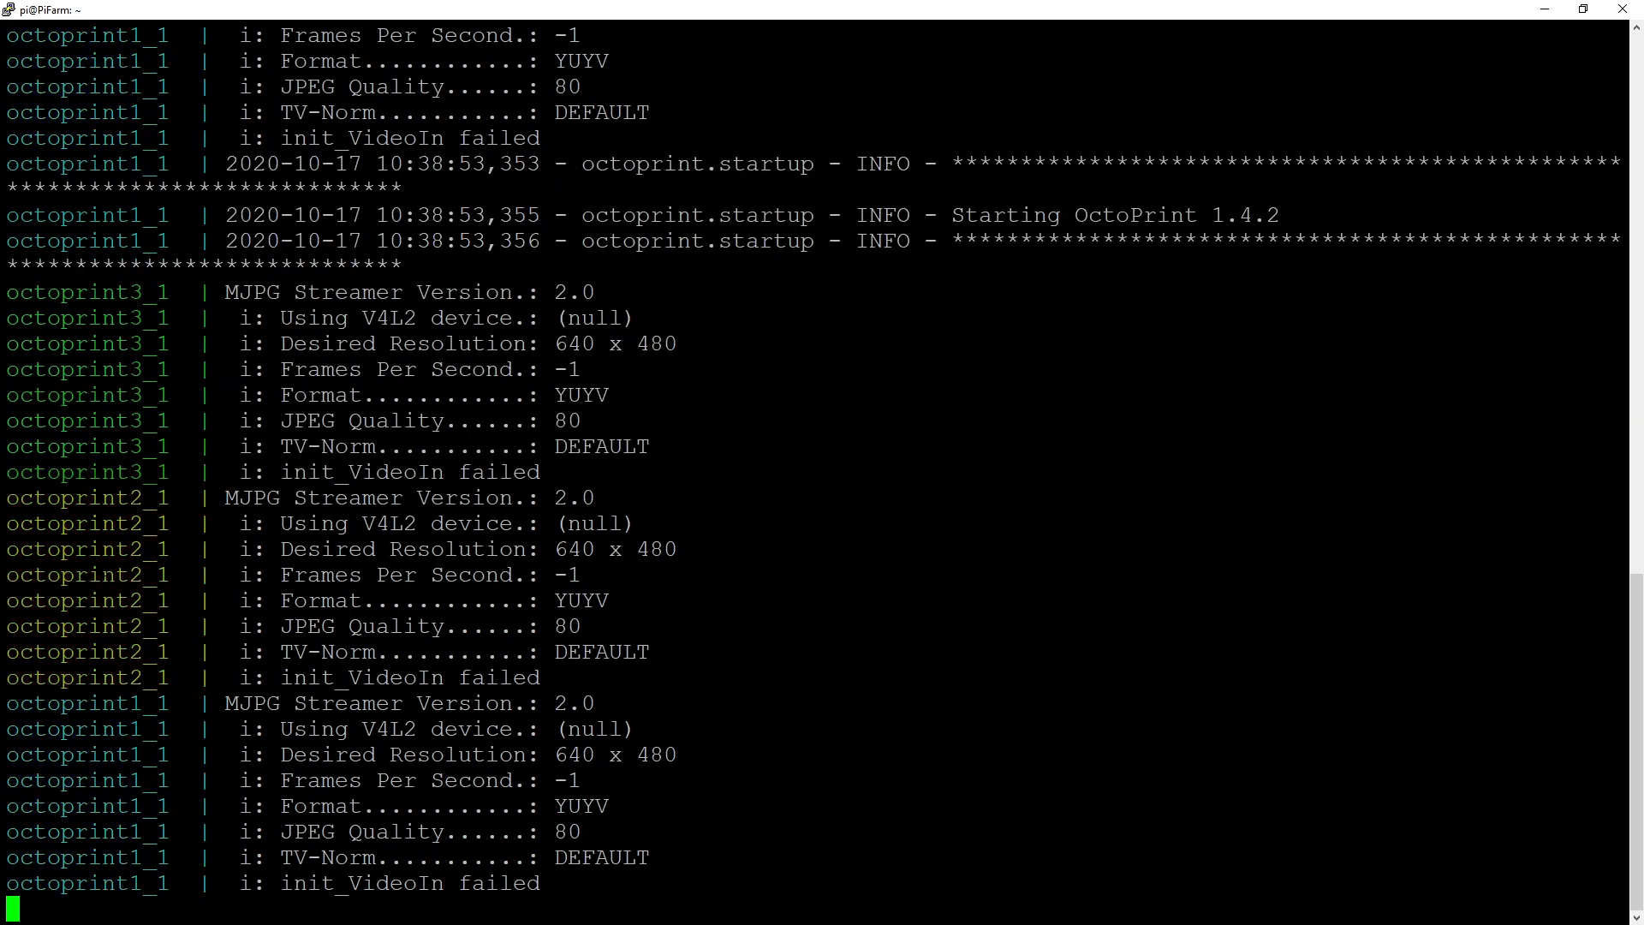
{"action": "type", "text": "192.168.1.41:8001"}
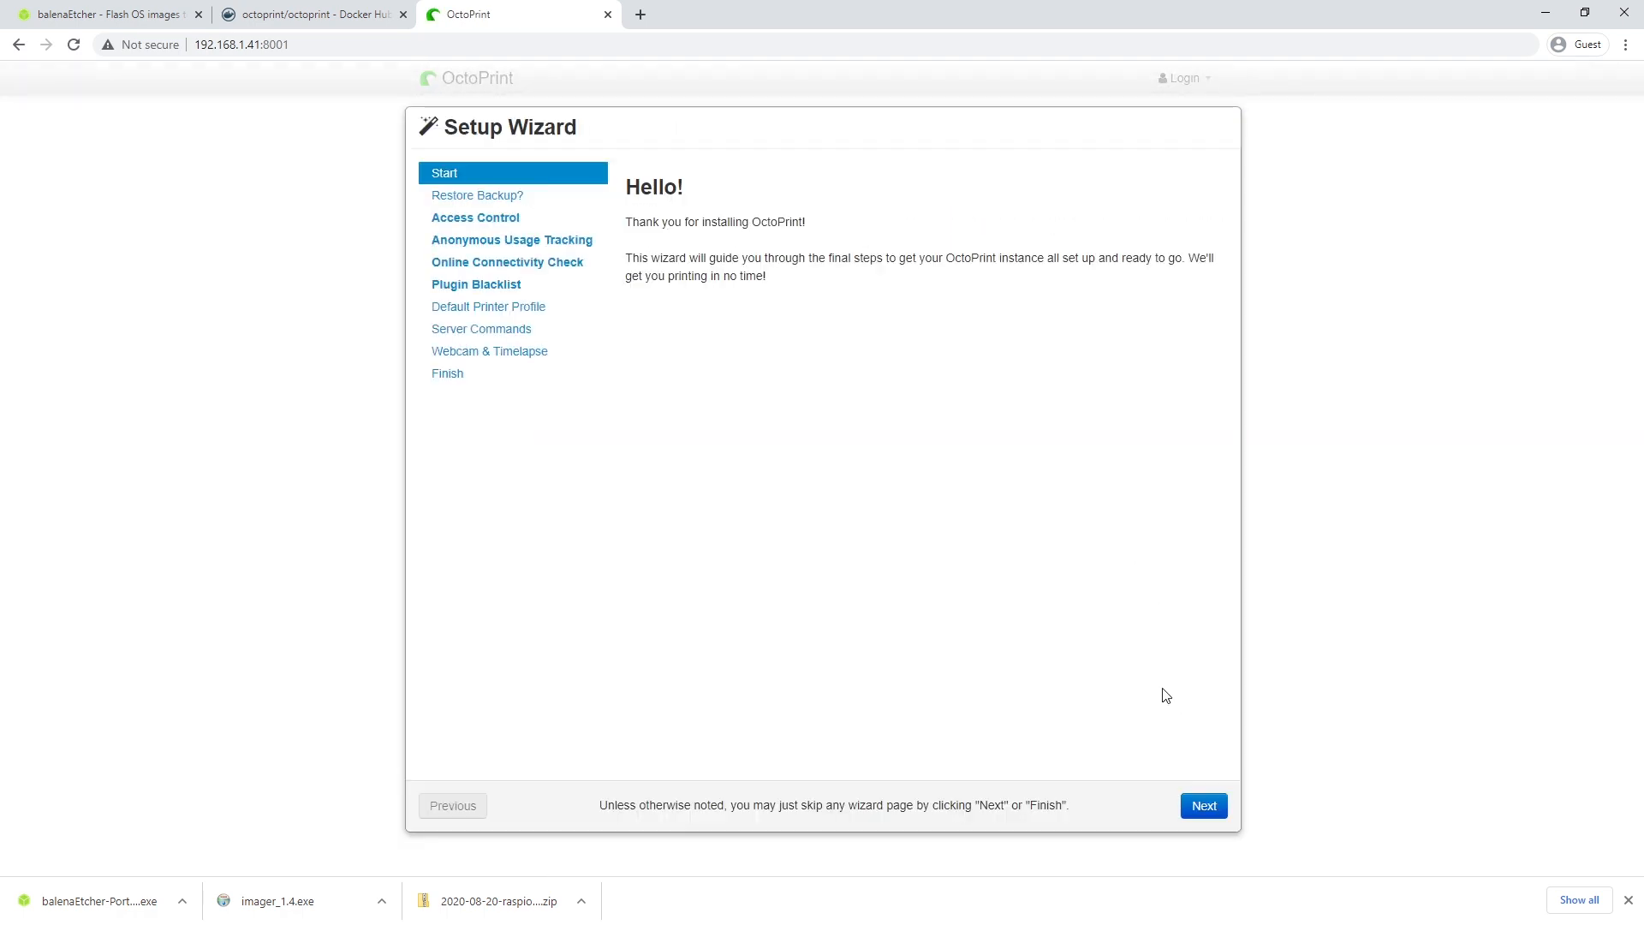
Skip through OctoPrint's Setup Wizard and dismiss the connectivity-check warning to reach the dashboard
{"action": "left_click", "coordinate": [1202, 804]}
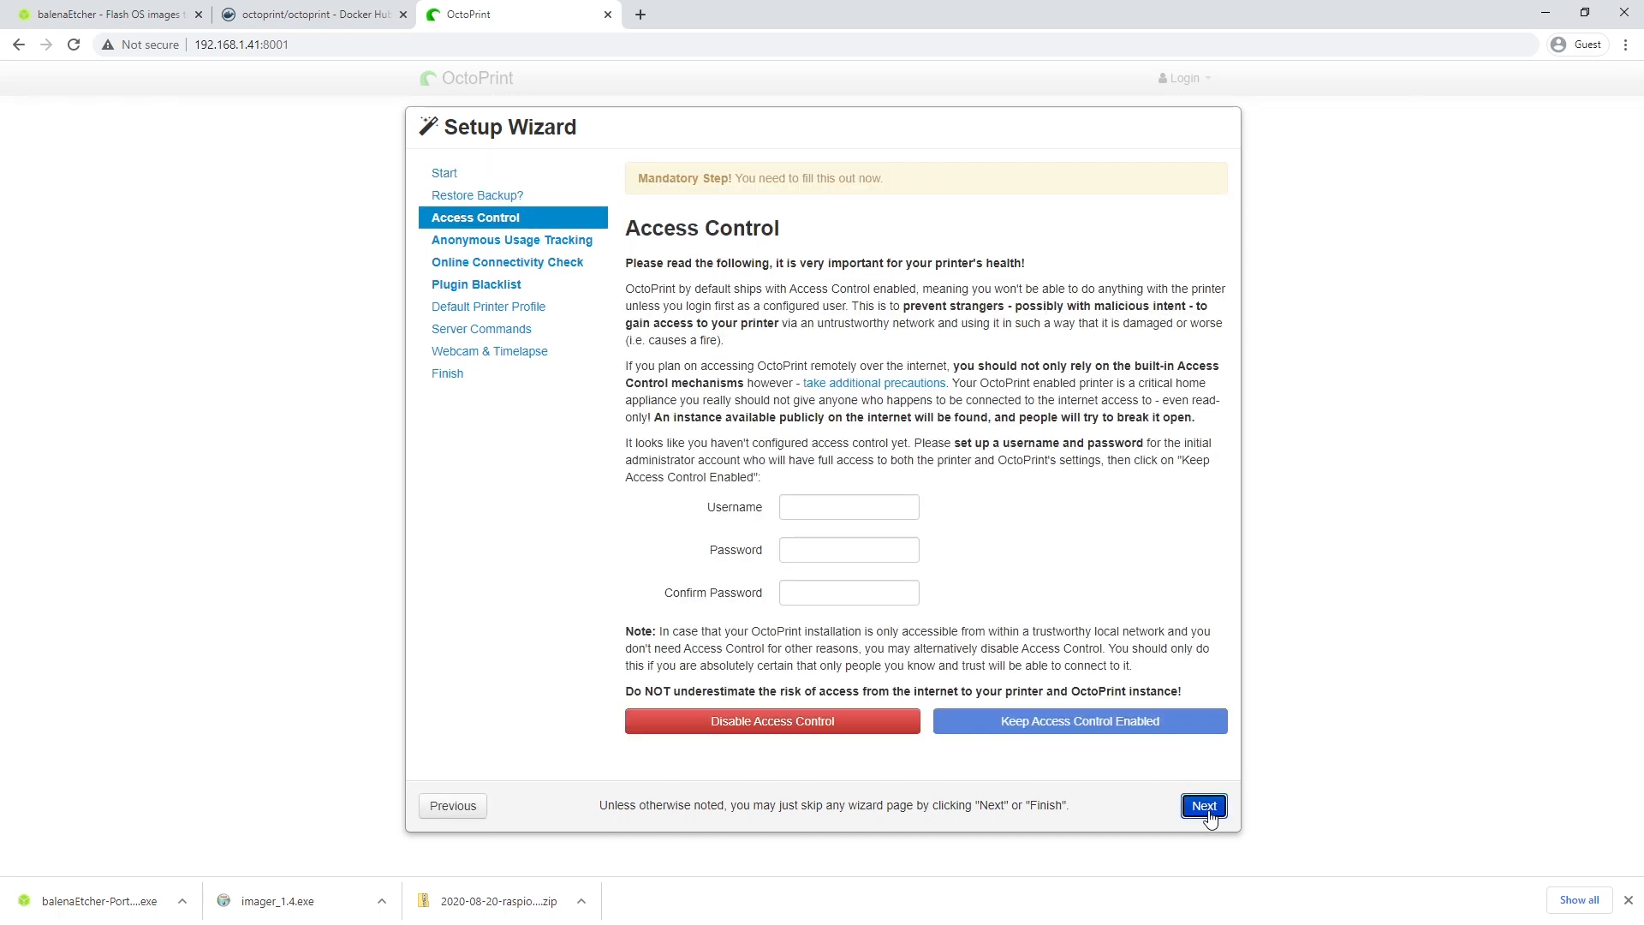
{"action": "left_click", "coordinate": [1202, 805]}
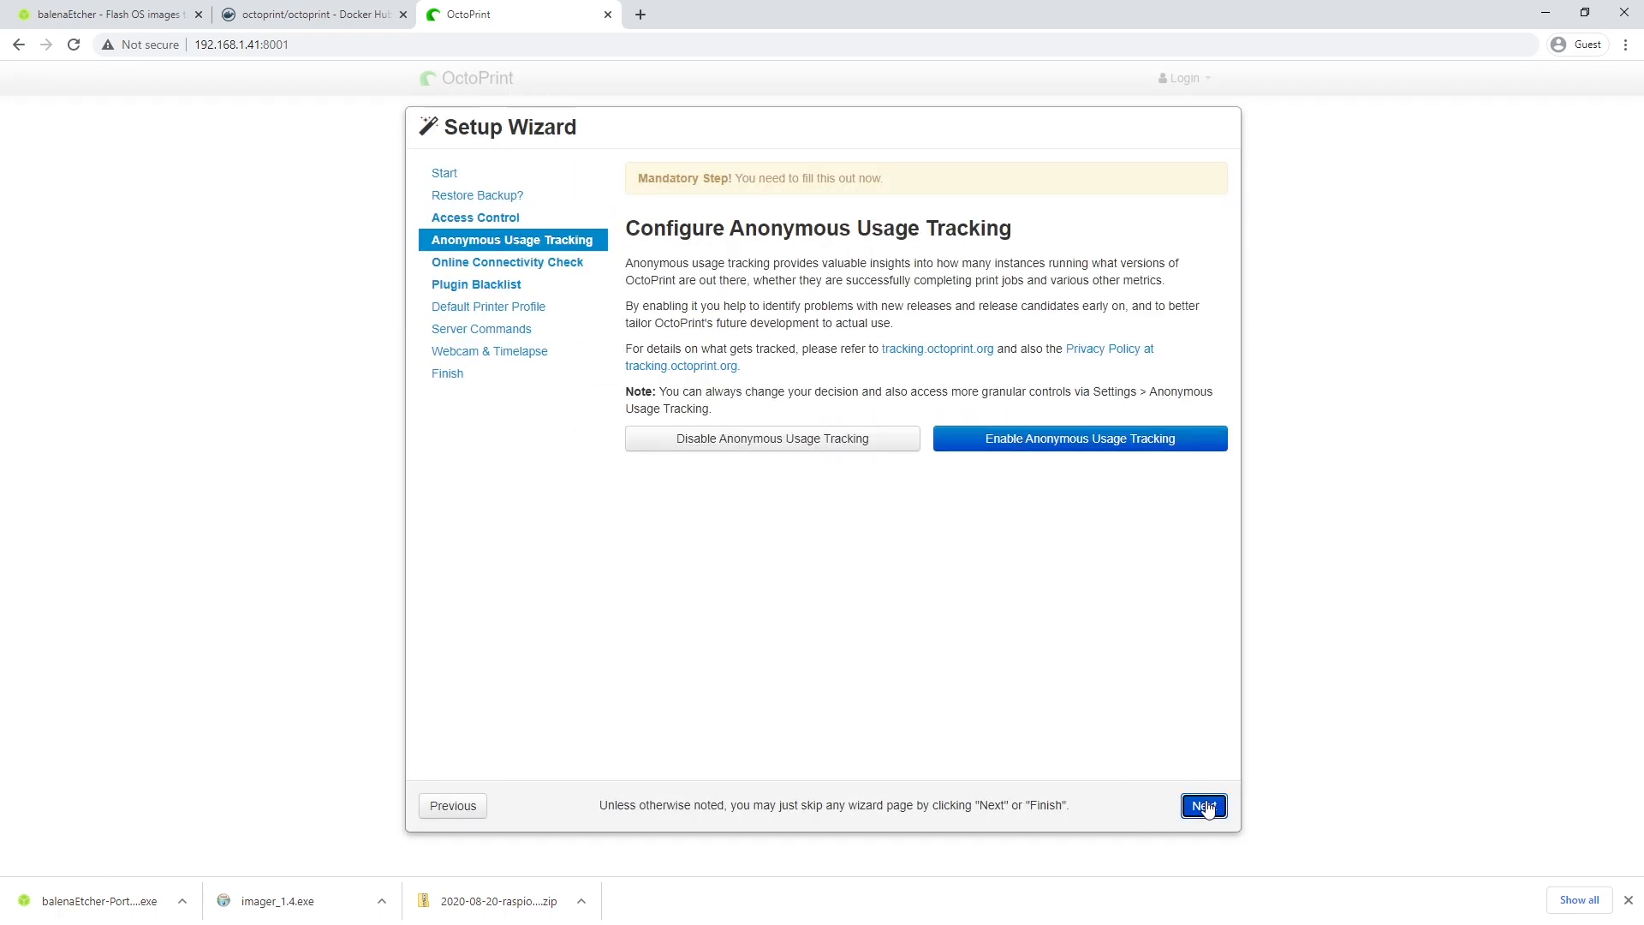
{"action": "left_click", "coordinate": [1202, 805]}
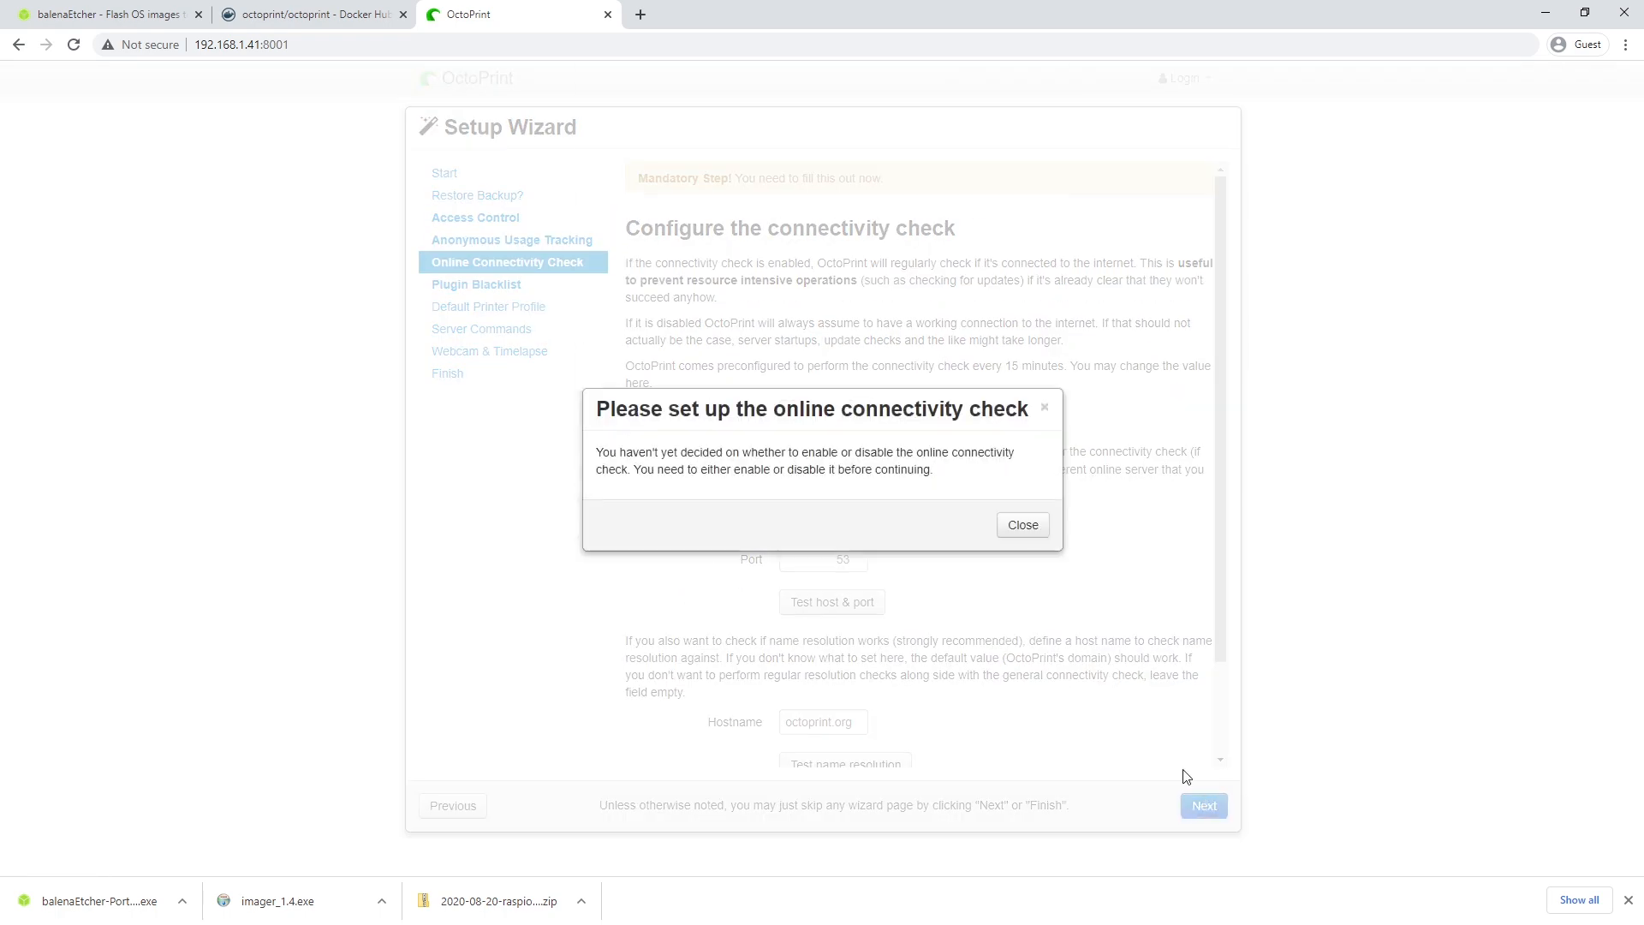
{"action": "left_click", "coordinate": [1020, 524]}
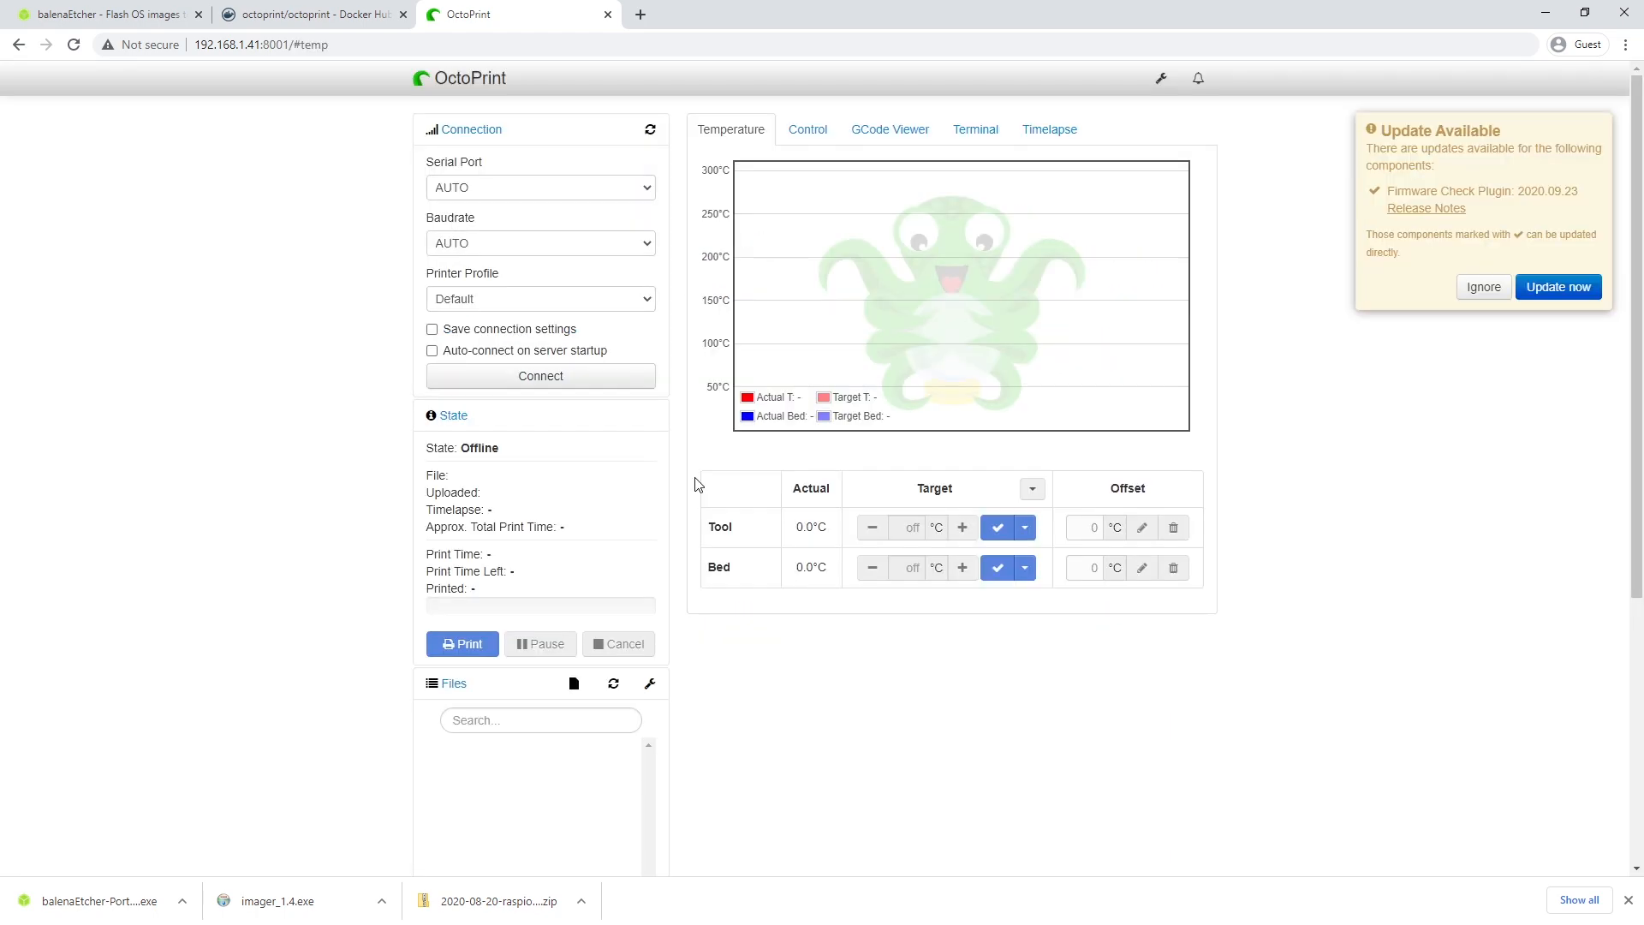
{"action": "mouse_move", "coordinate": [1594, 542]}
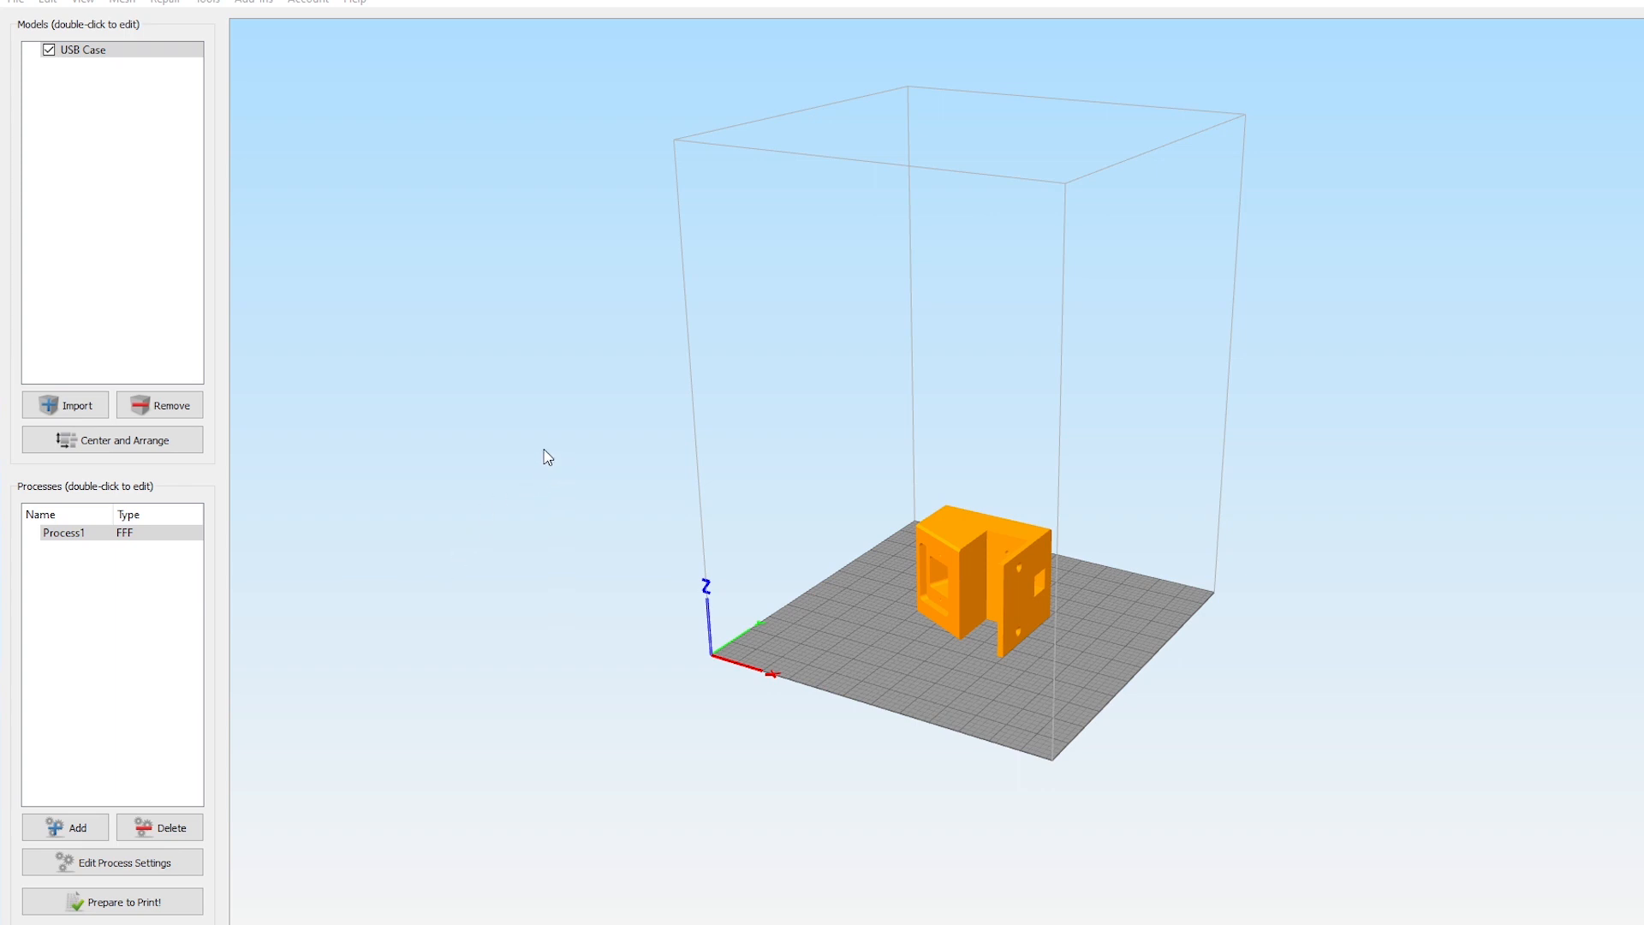
Add a curl upload with the X-Api-Key to Process1's post-processing commands and save
{"action": "left_click", "coordinate": [63, 532]}
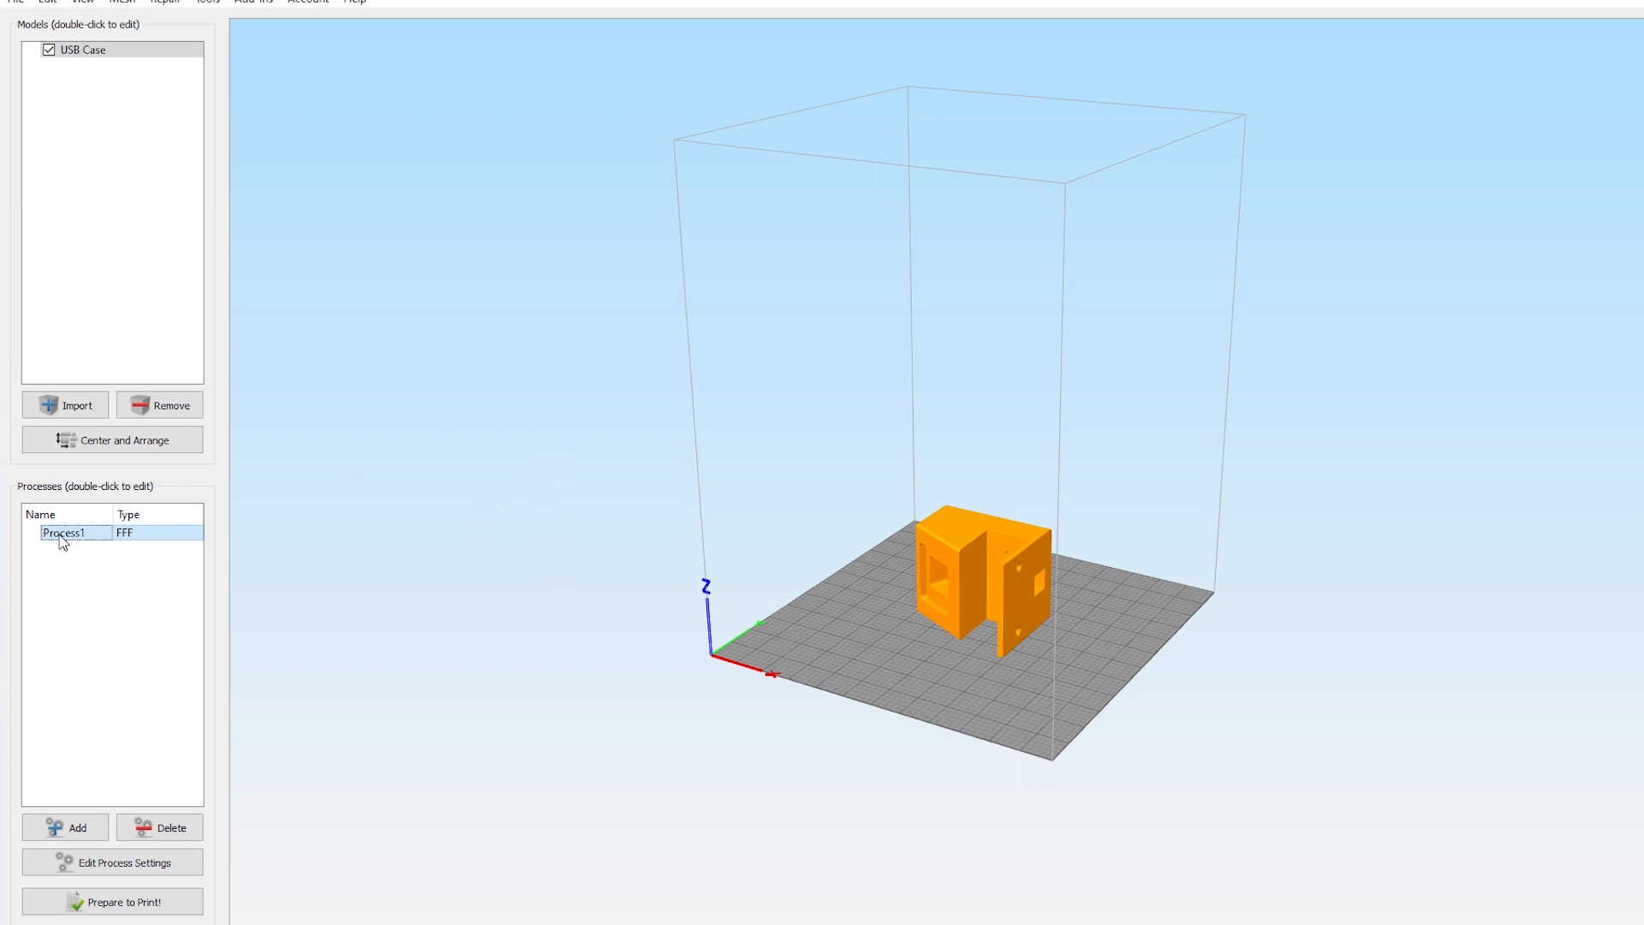
{"action": "double_click", "coordinate": [74, 533]}
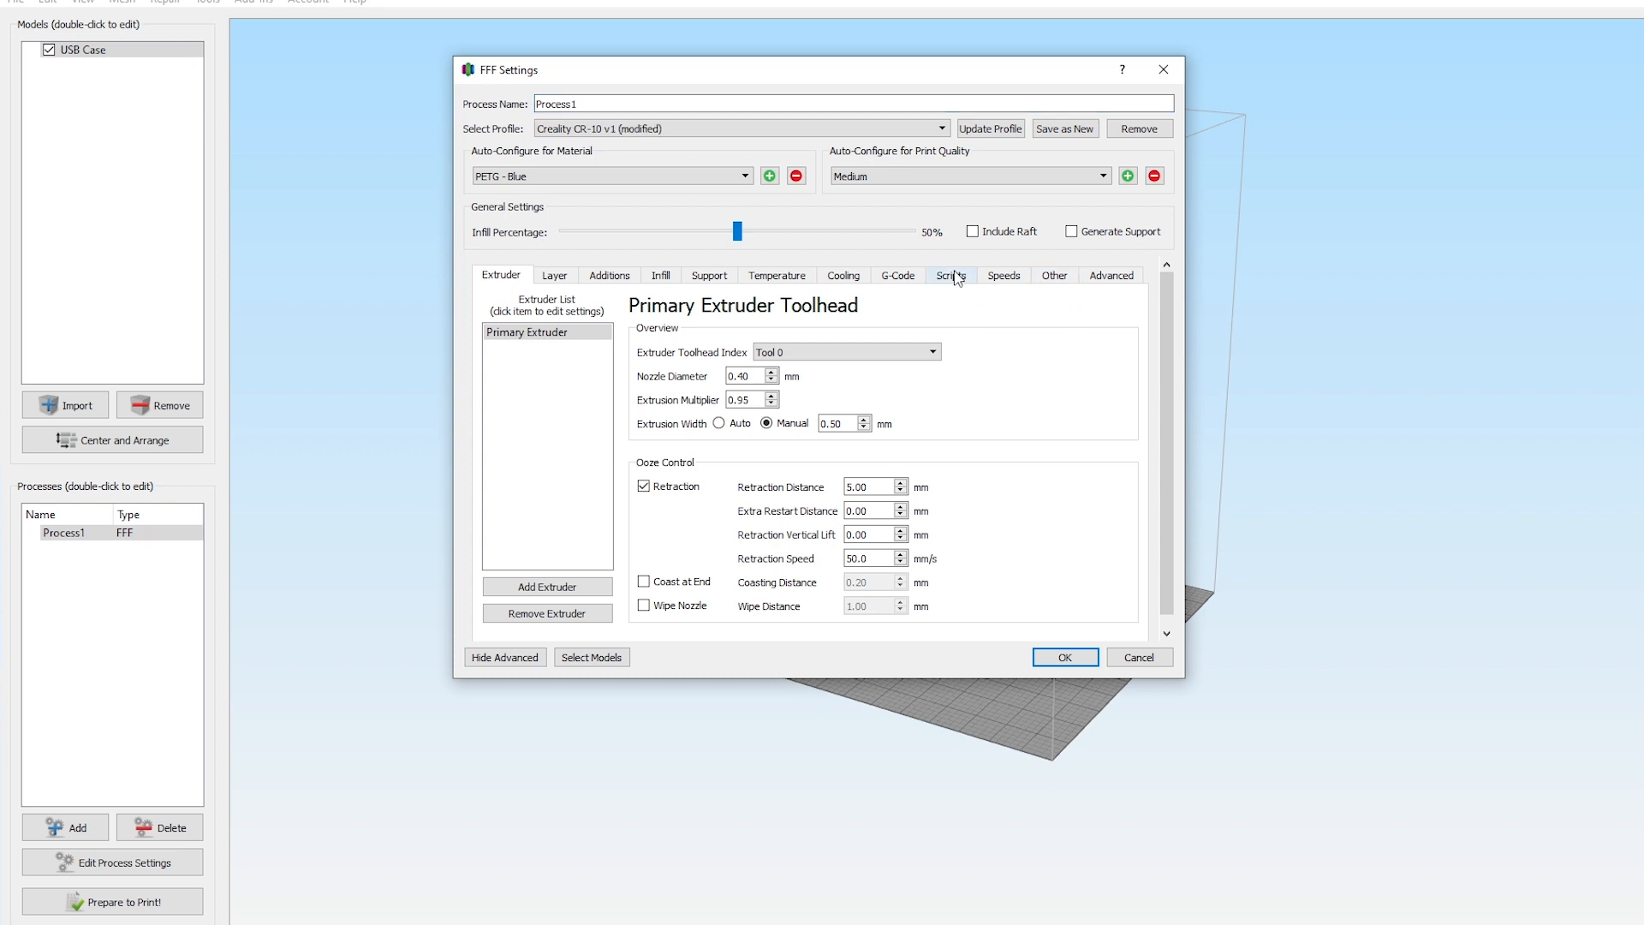
{"action": "left_click", "coordinate": [950, 274]}
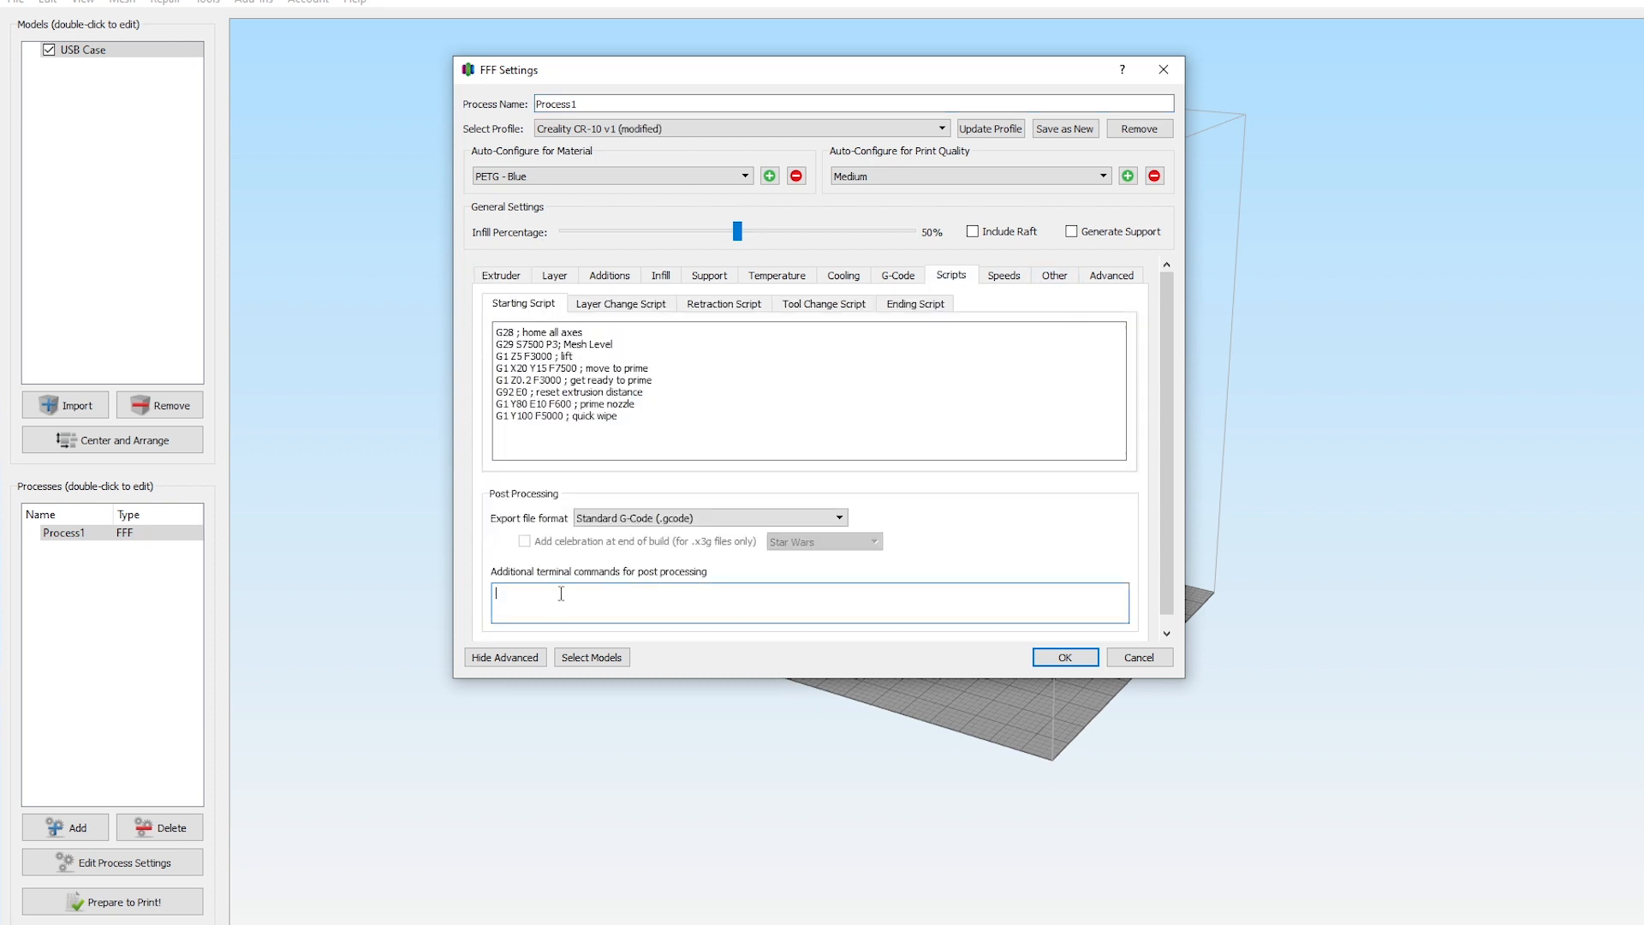
{"action": "type", "text": "curl -k -H \"X-Api-Key: 5A6AF575254848D6B2572F93D85208D7\" -F \"select=false\" -F \"print=true\" -F \"file=@[output_filepath]\" \"http://192.168.1.41:8001/api/files/local\""}
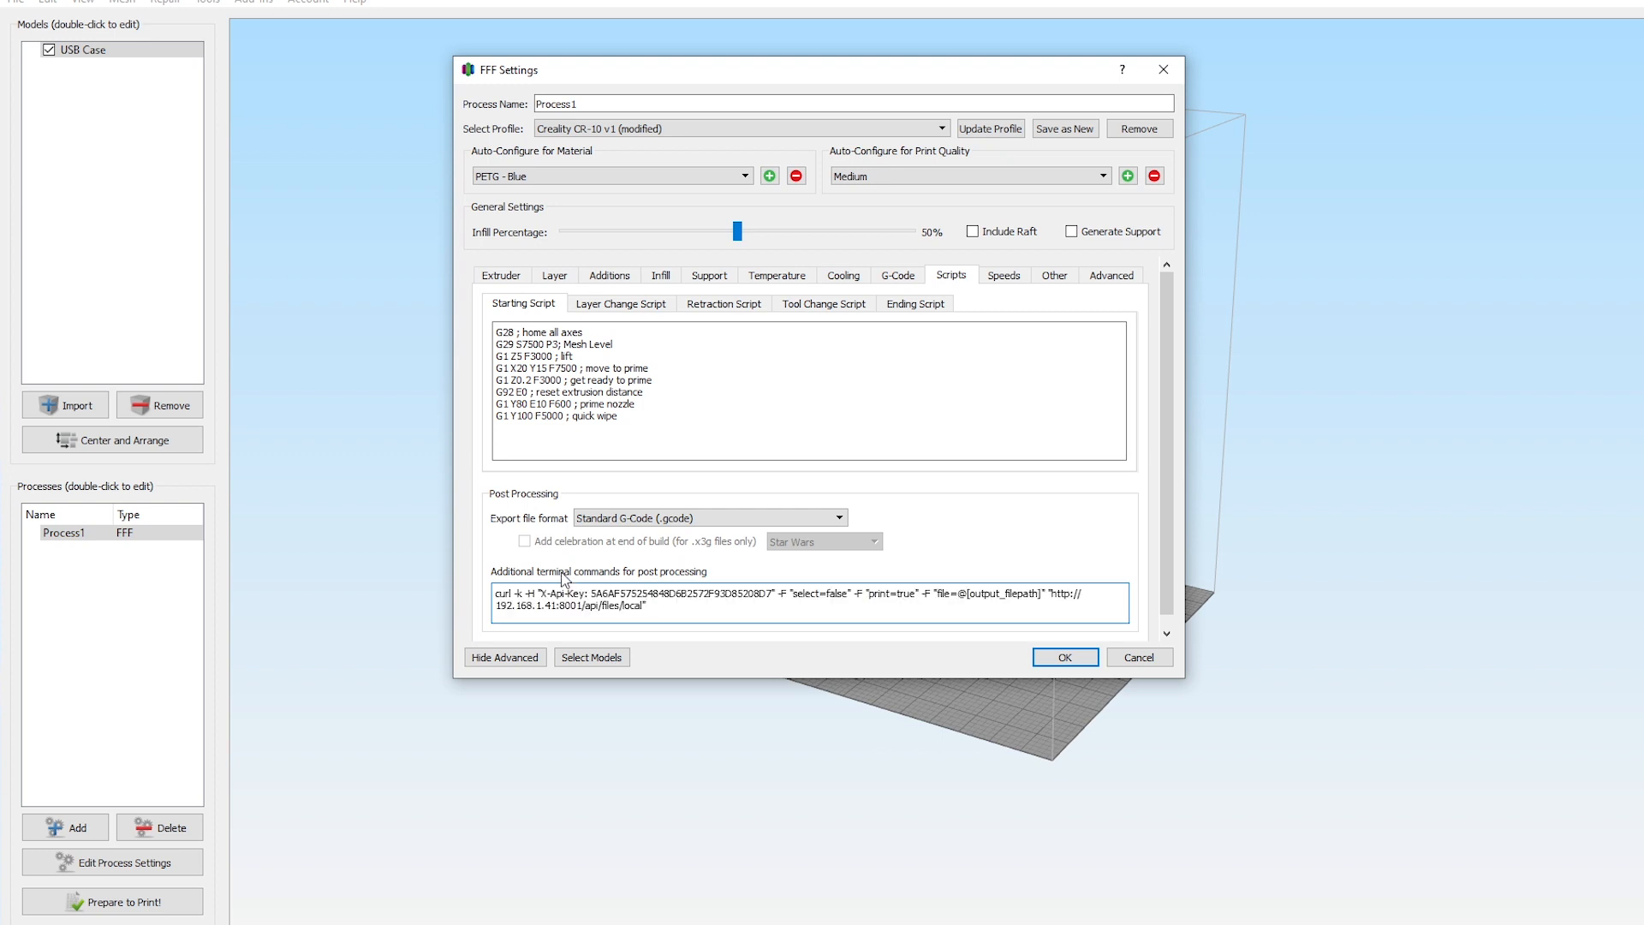
{"action": "left_click", "coordinate": [1062, 658]}
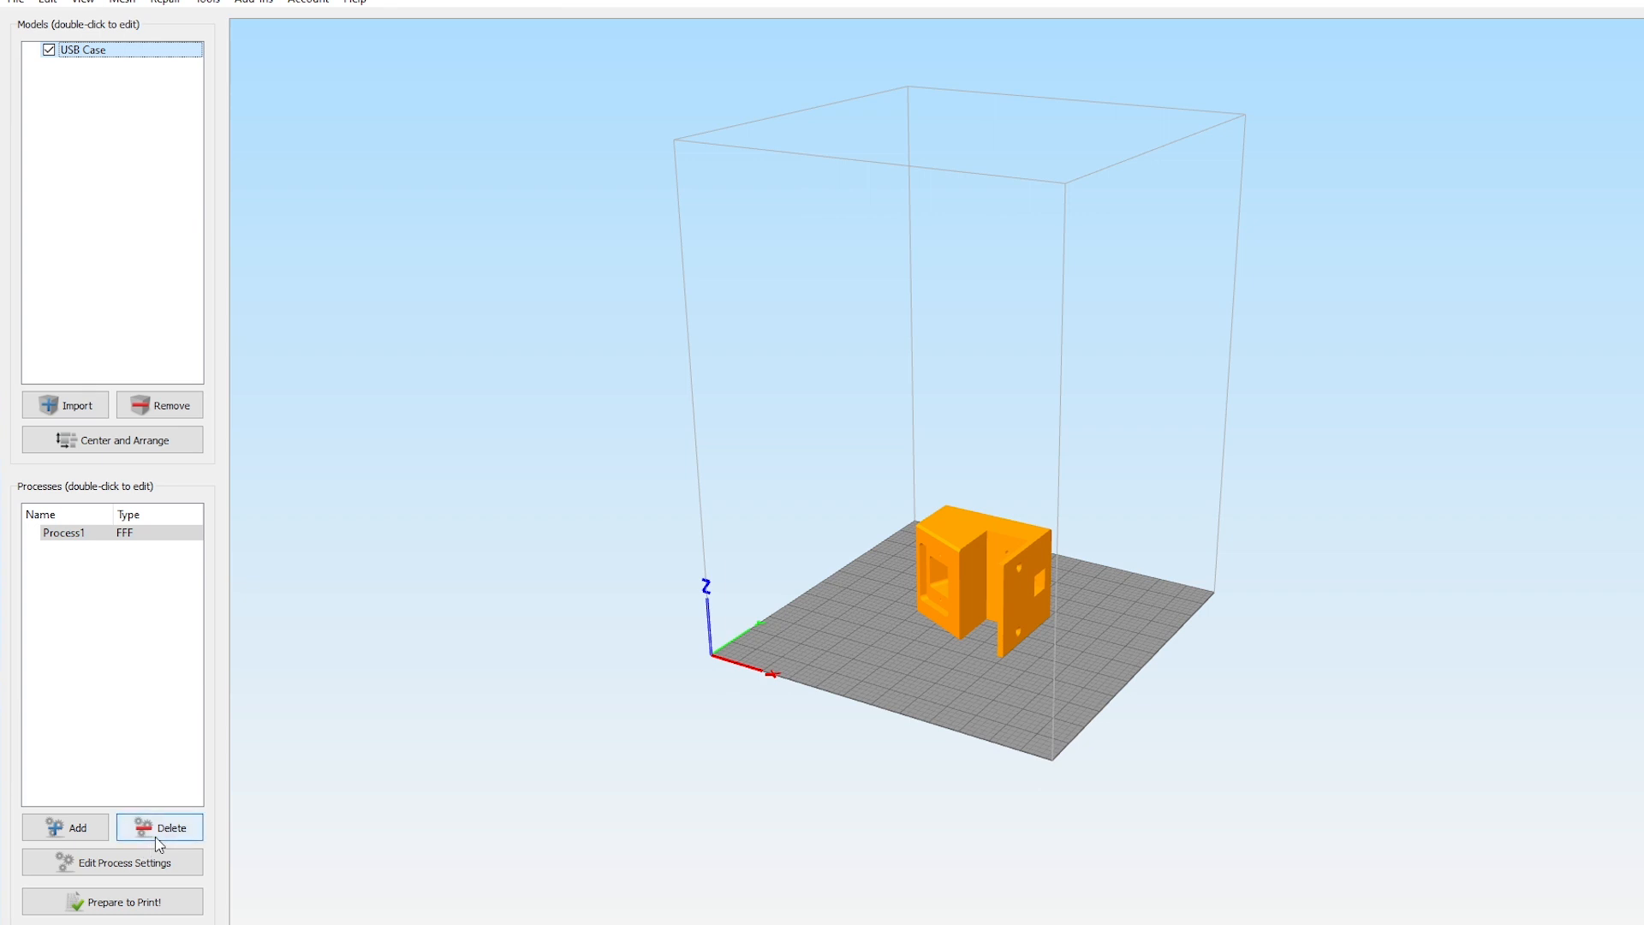
{"action": "mouse_move", "coordinate": [159, 827]}
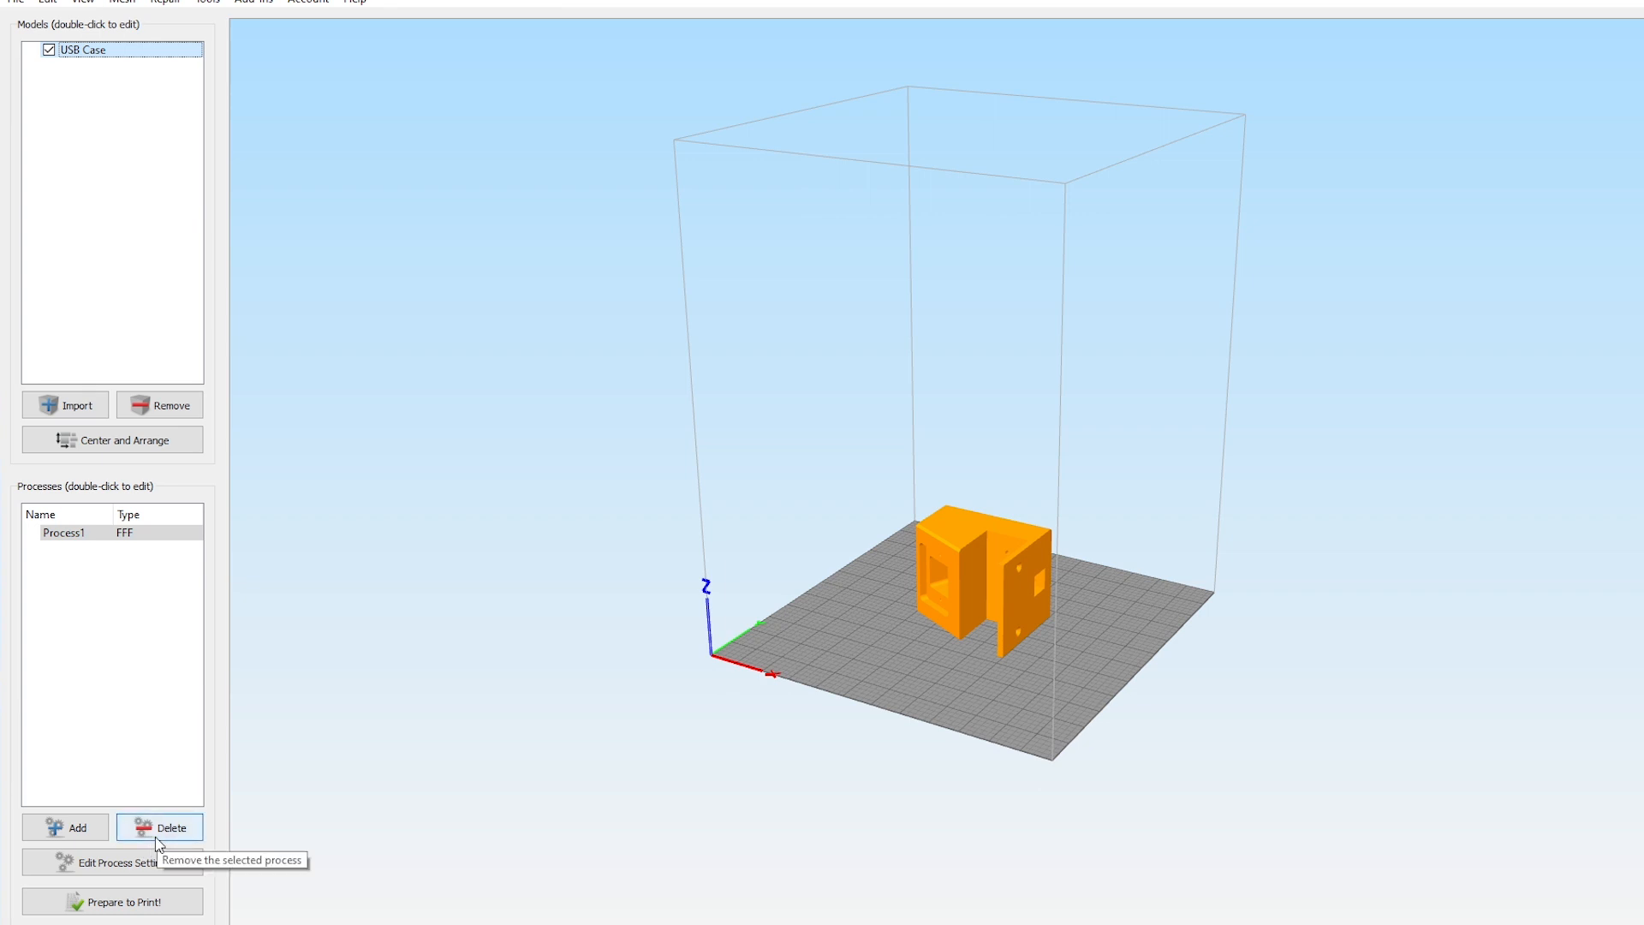
{"action": "mouse_move", "coordinate": [128, 906]}
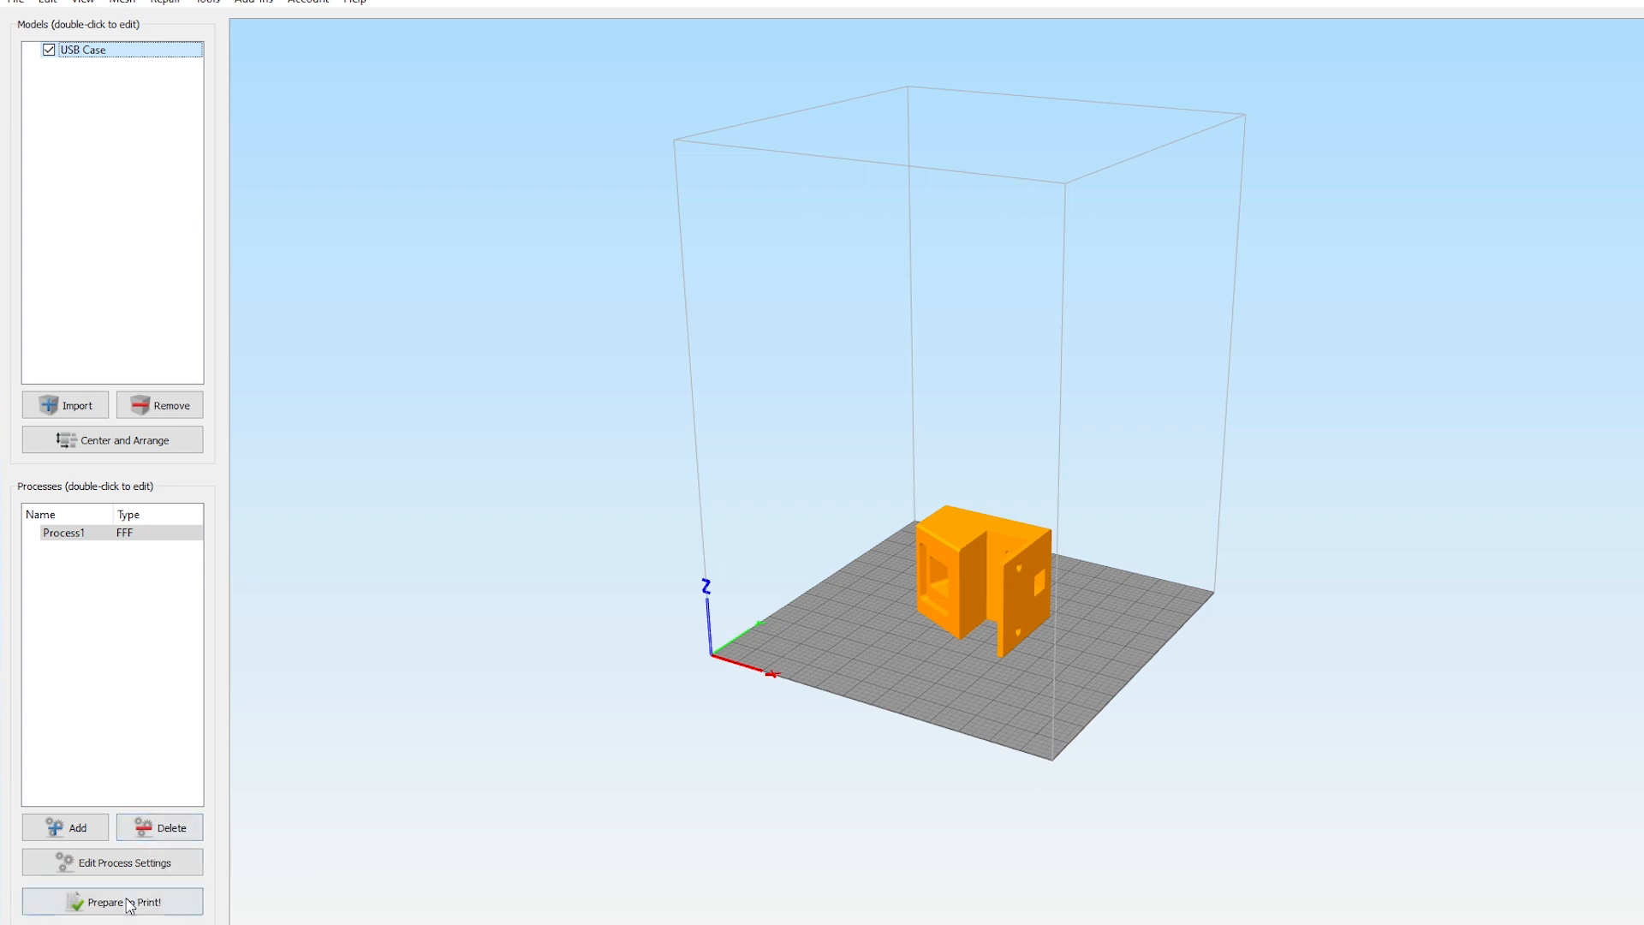
Slice the USB Case and save its toolpaths as S3D Test.gcode in Documents
{"action": "left_click", "coordinate": [113, 901]}
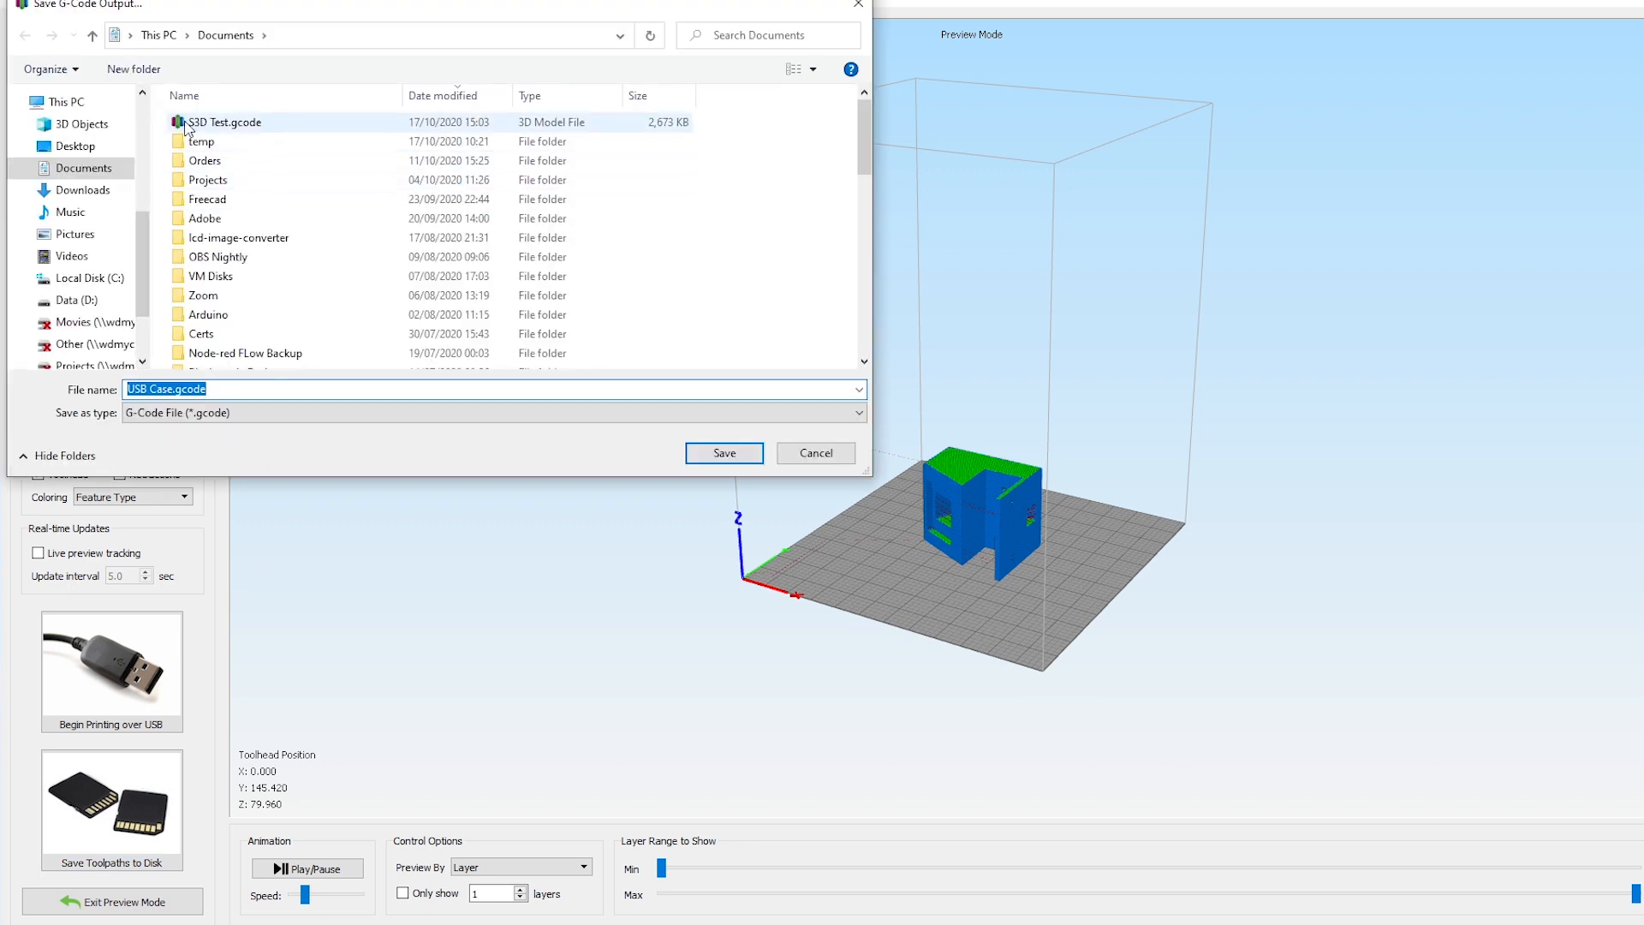
{"action": "left_click", "coordinate": [223, 122]}
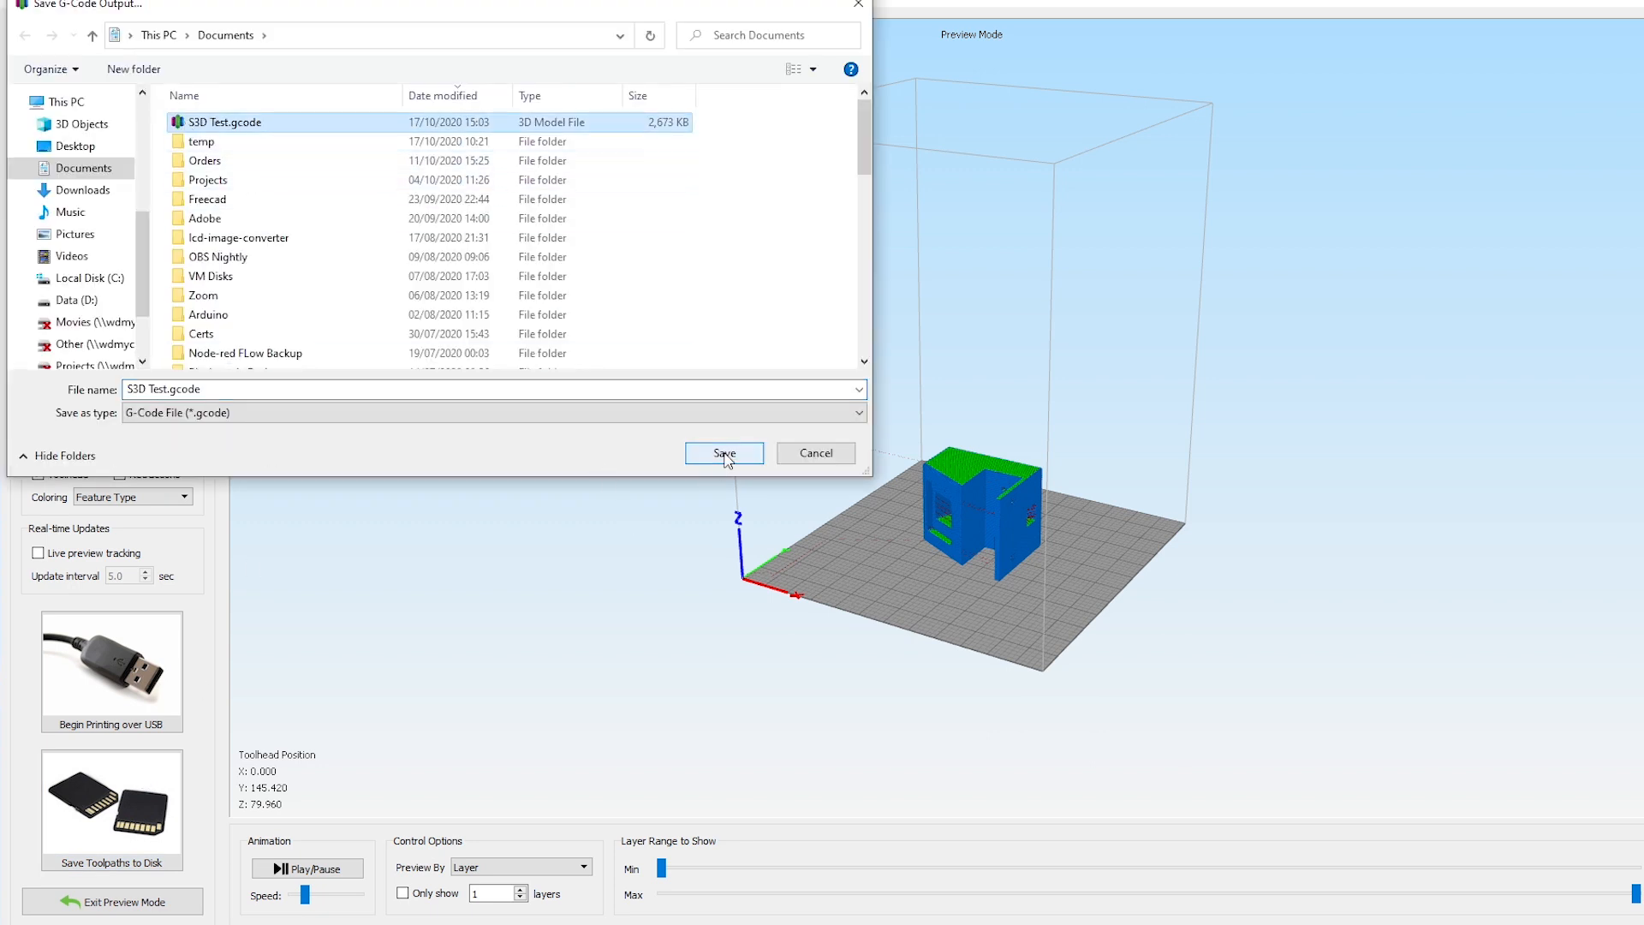
{"action": "left_click", "coordinate": [722, 452]}
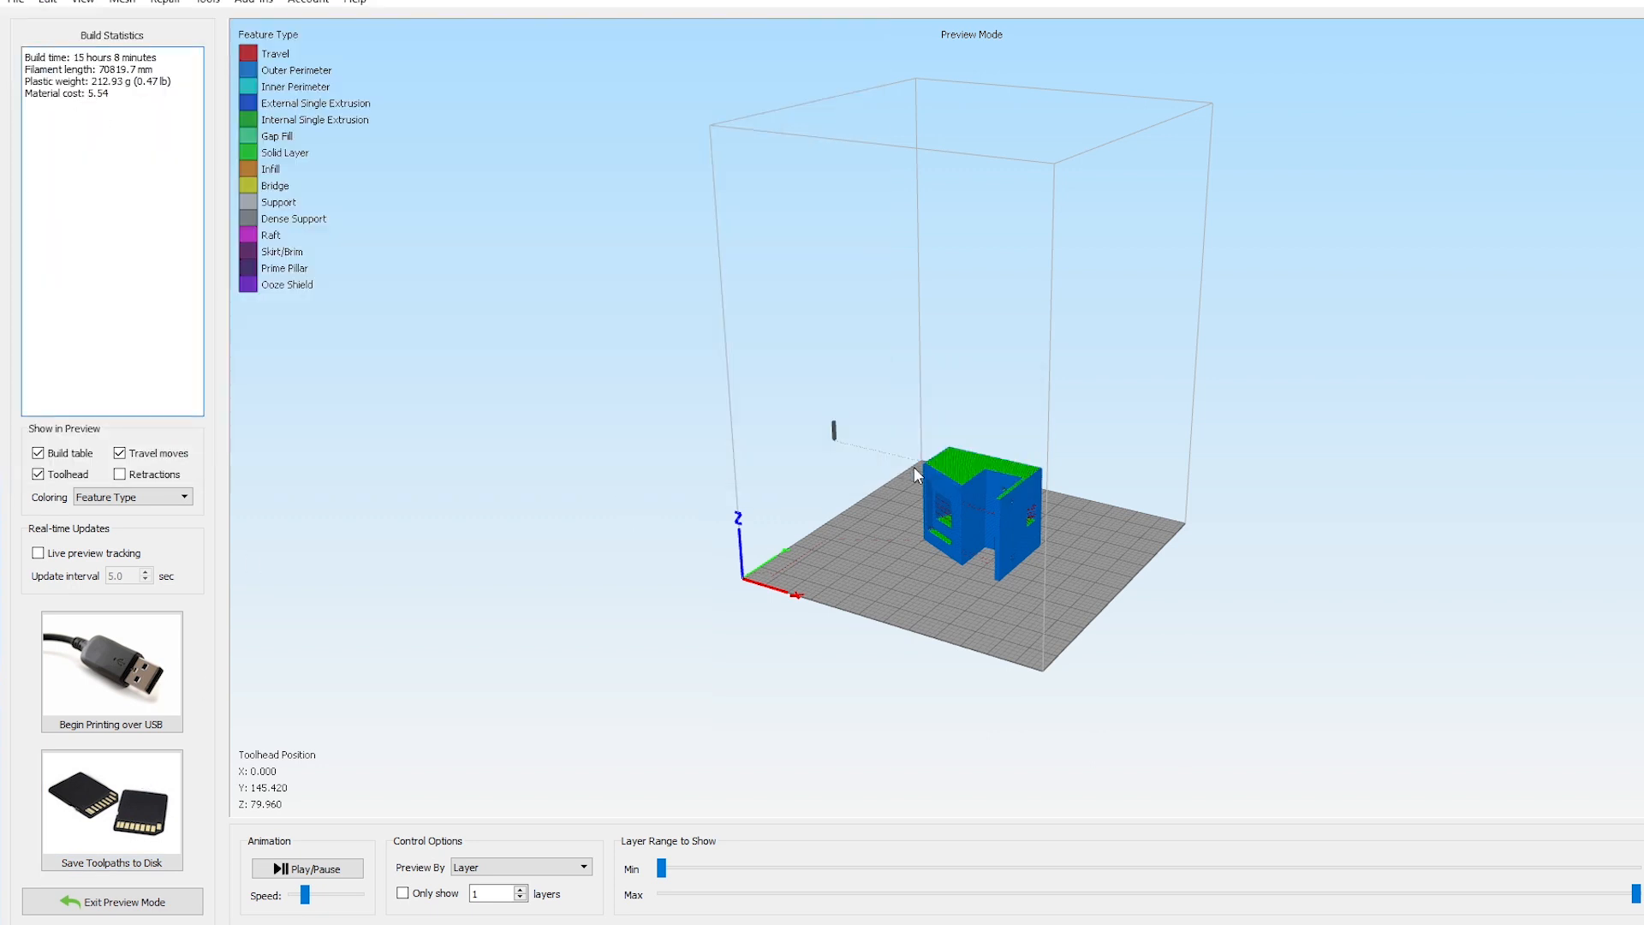